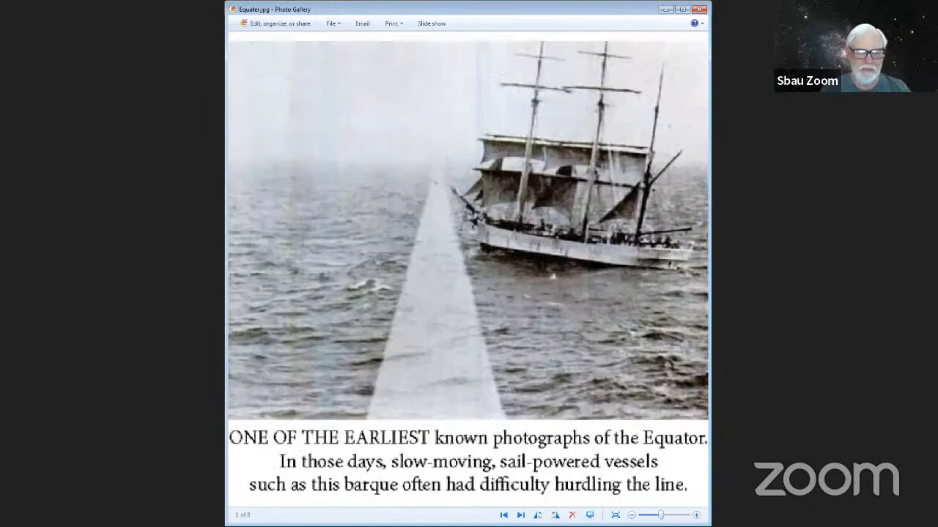
Step forward from the Equator photo through the Niels Bohr expert quote to the glasses cartoon
click(521, 516)
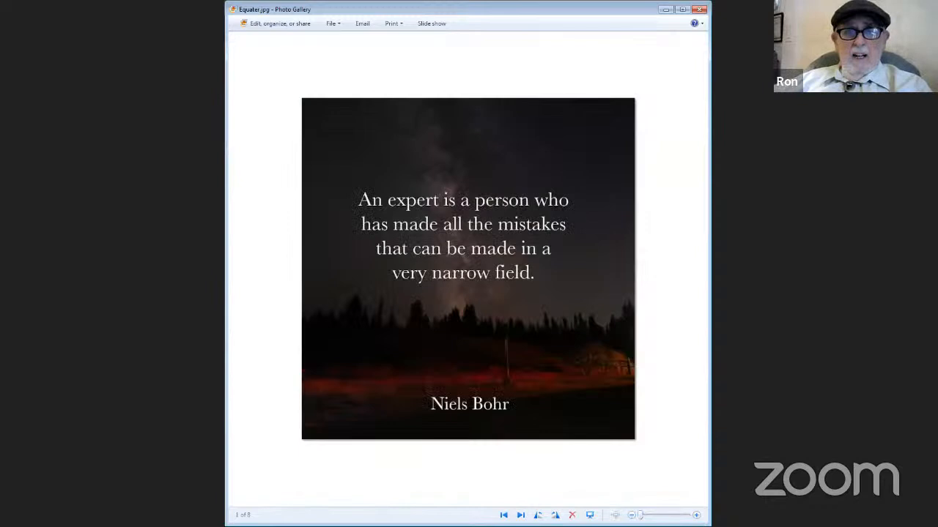
click(522, 515)
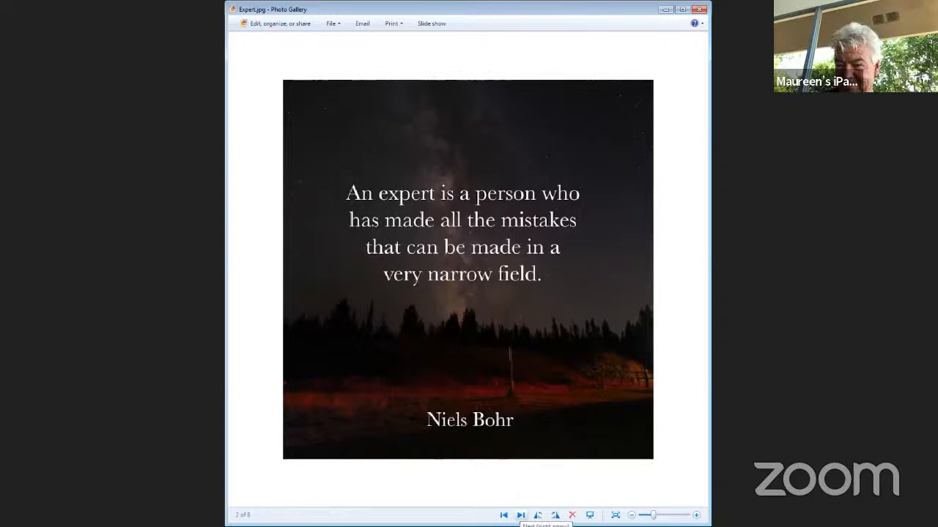
click(522, 516)
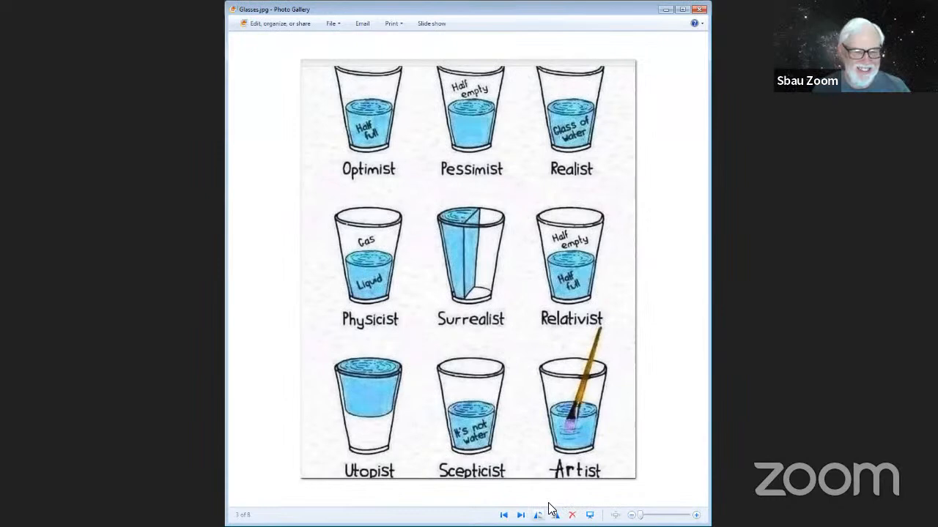
Advance past the glasses cartoon to the hydrogen-atoms-in-water slide
click(521, 516)
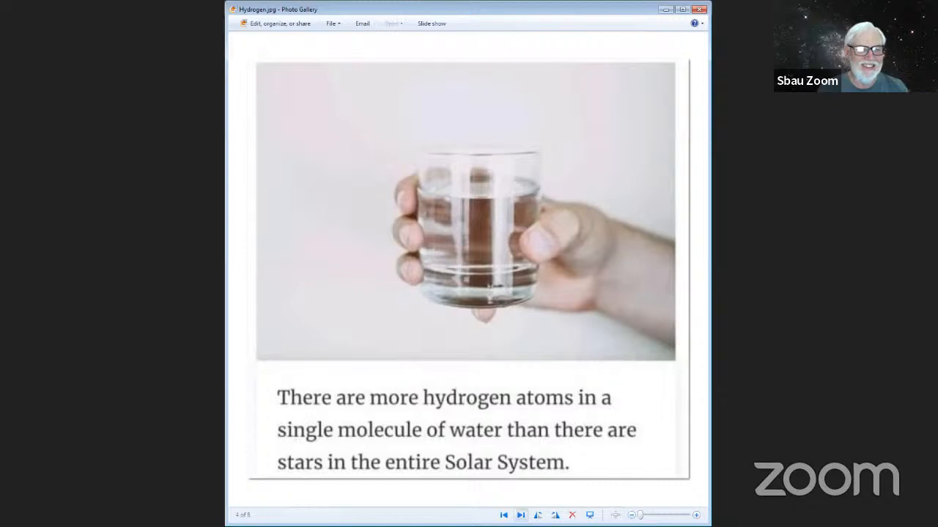
Advance past the hydrogen slide to the Sir Isaac Newton's Cat cartoon
click(521, 515)
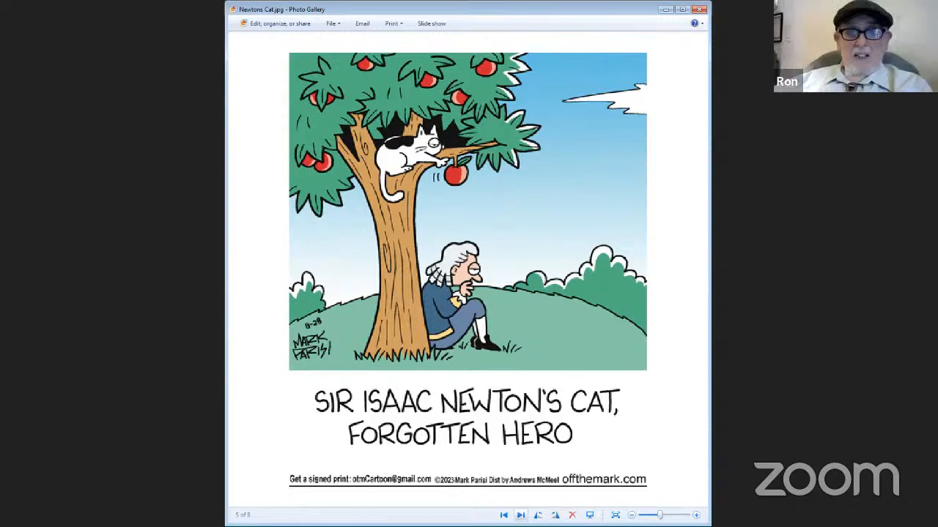
Step through Newton's Cat, Snoopy and the sun-sunglasses cartoon to the Parallel/Perpendicular Universe cartoon
click(520, 516)
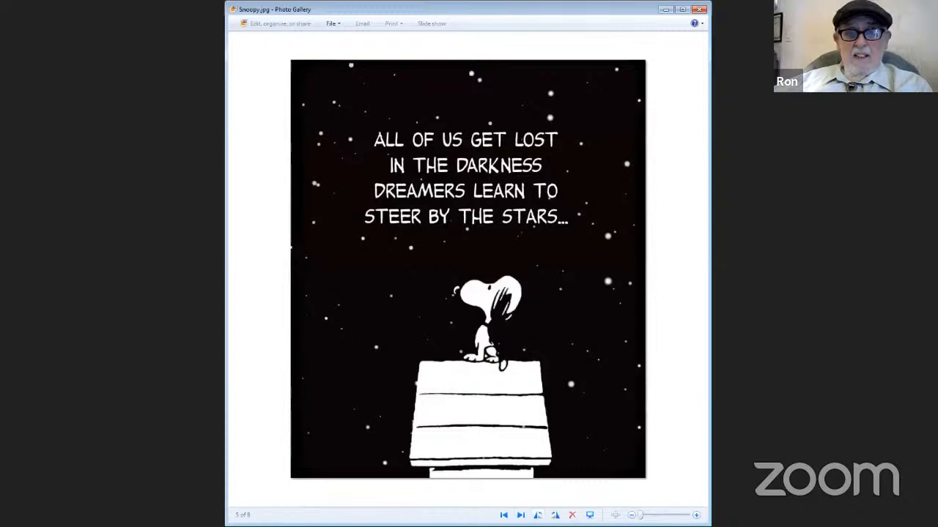
click(520, 516)
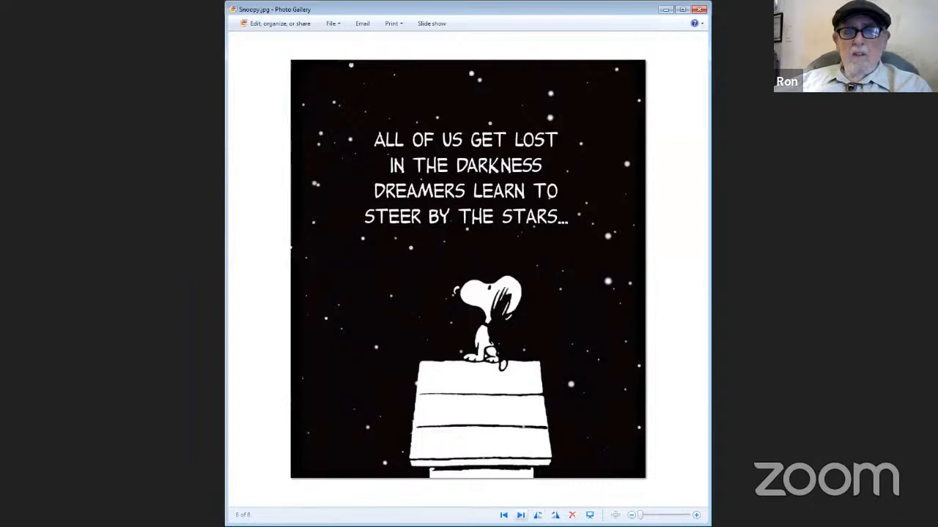
click(520, 516)
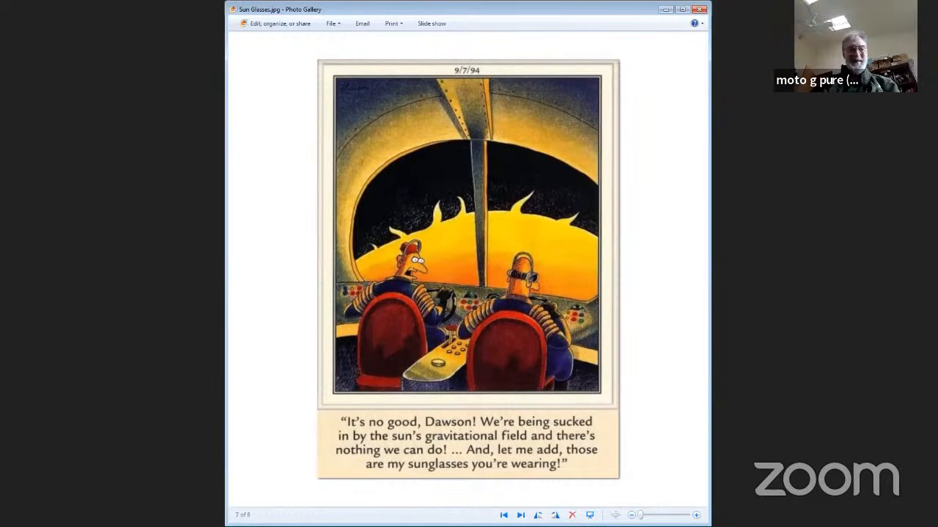
click(522, 515)
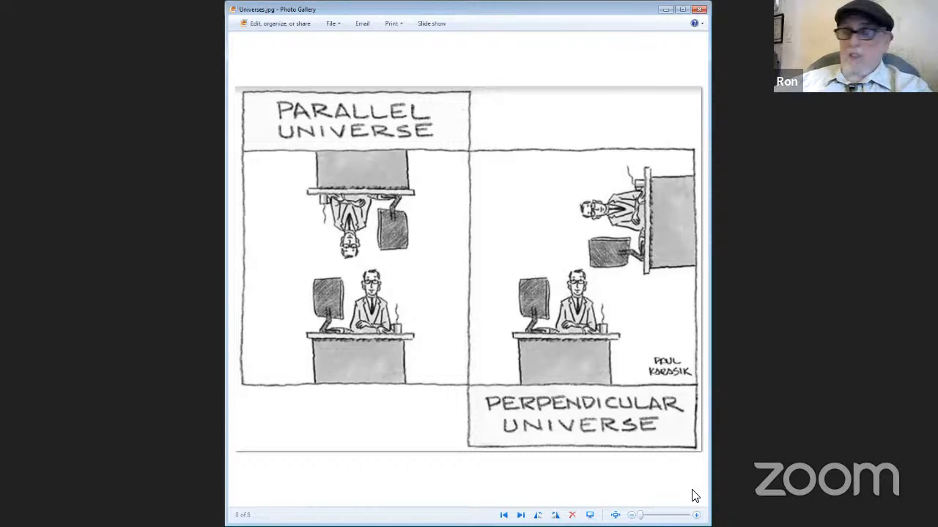
Advance past the Universes cartoon to Hubble's 1923 Andromeda galaxy plate
click(521, 516)
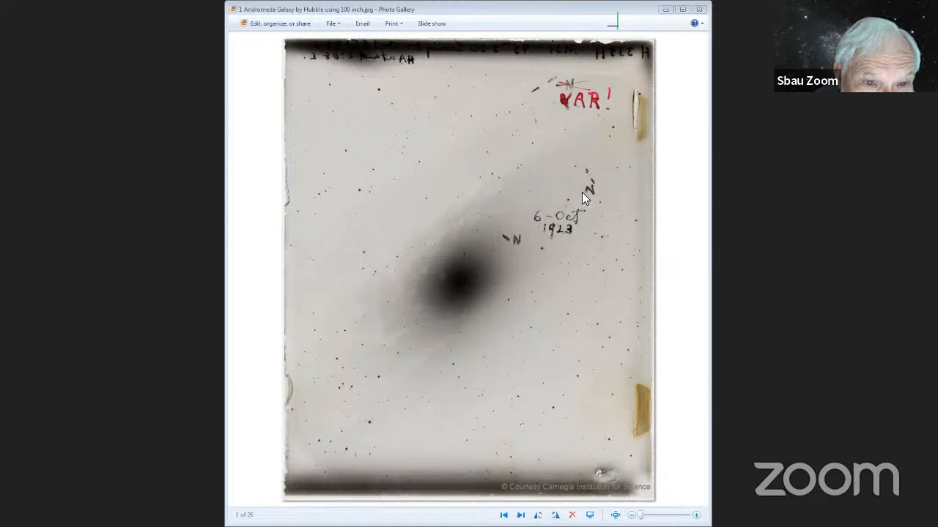
mouse_move(367, 110)
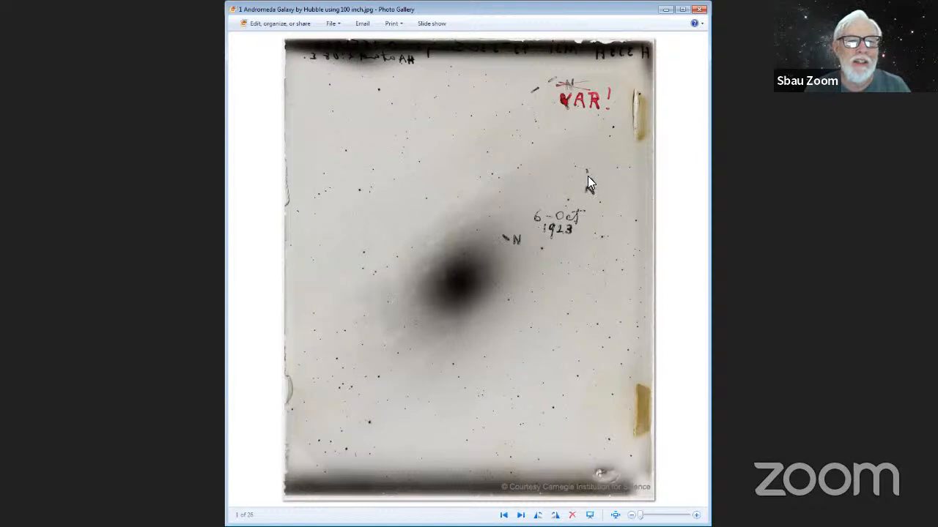
mouse_move(568, 286)
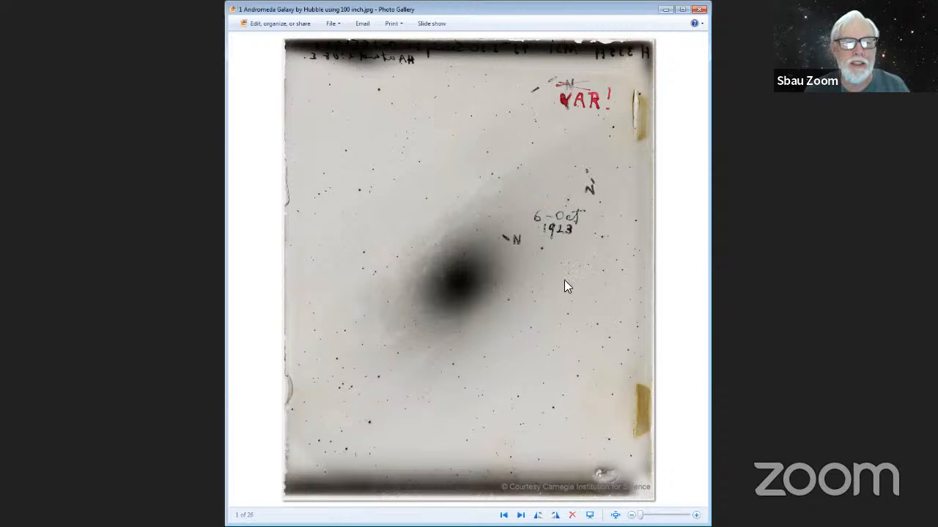
mouse_move(612, 240)
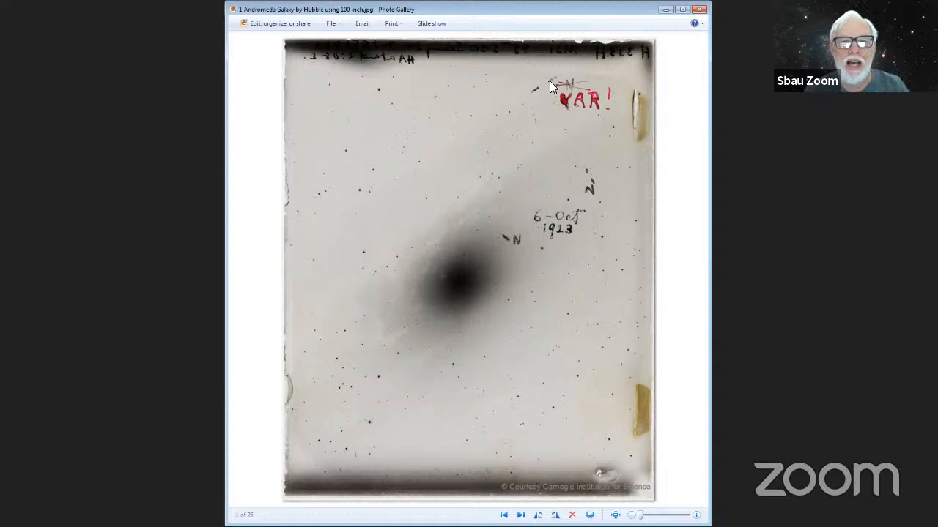
mouse_move(533, 137)
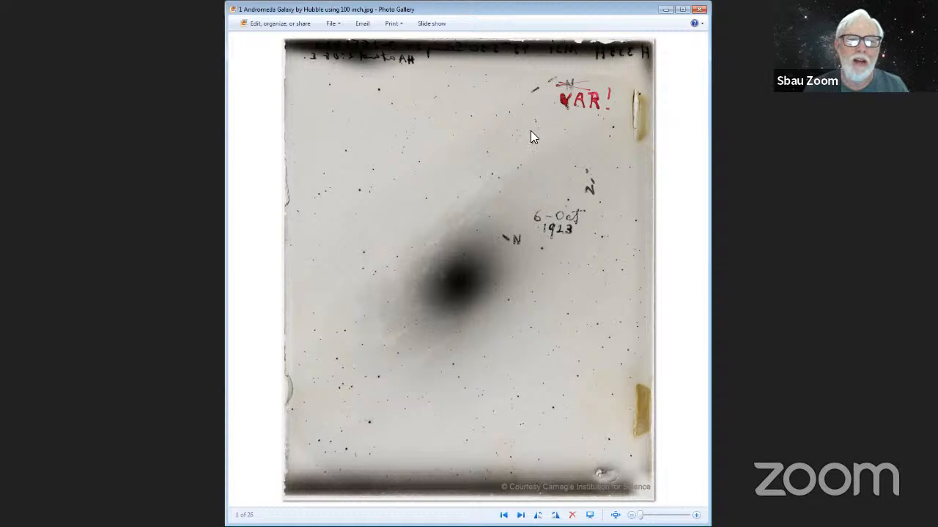
mouse_move(555, 130)
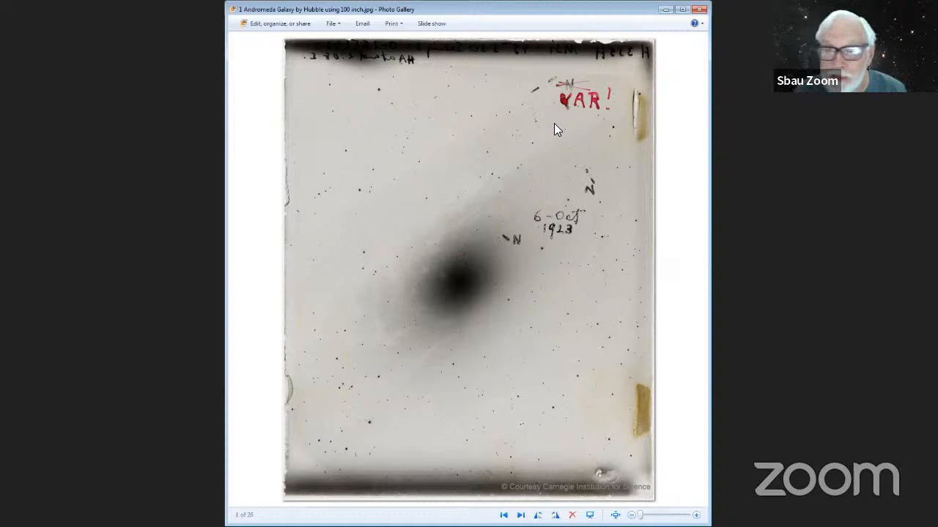
mouse_move(539, 130)
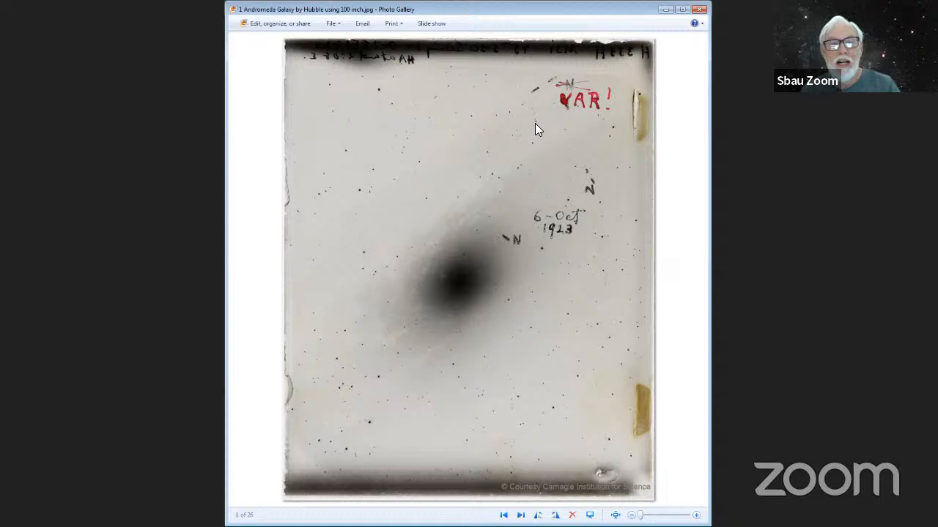
mouse_move(564, 179)
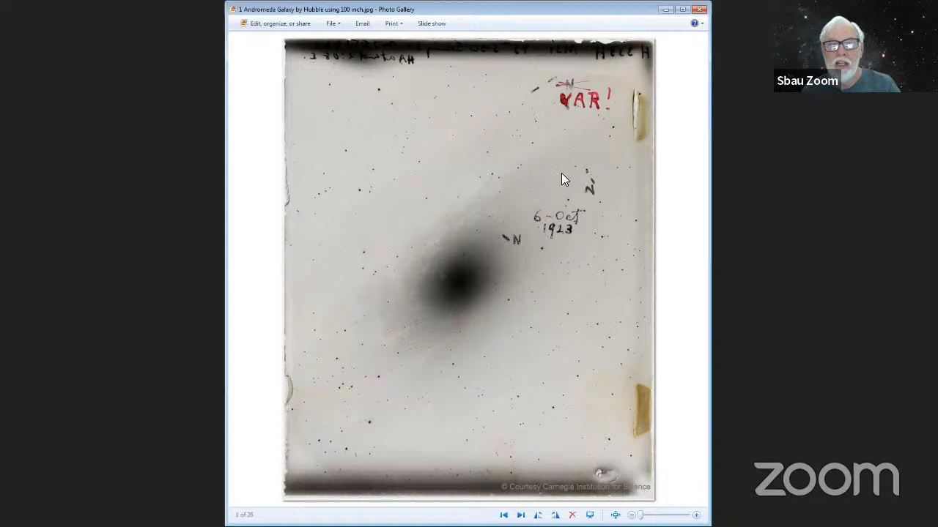
mouse_move(572, 290)
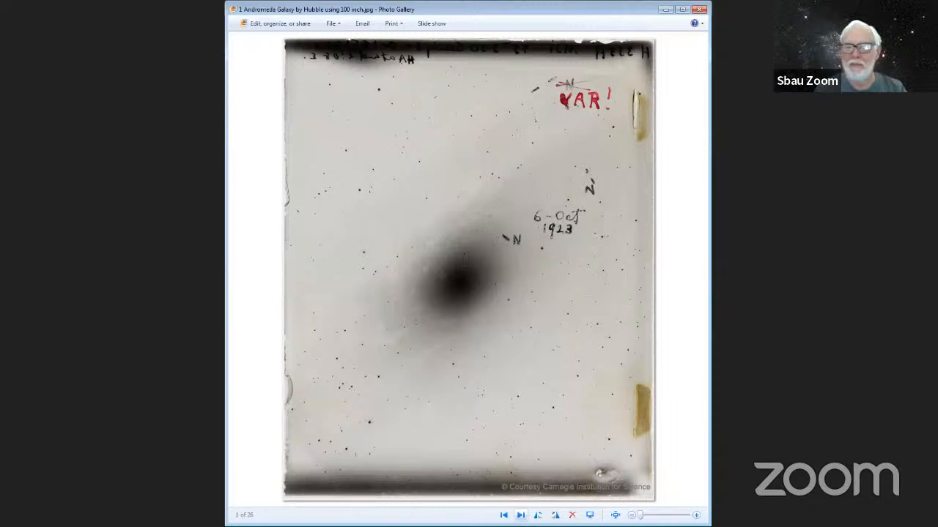
Advance from the Andromeda plate to the Canes Venatici star chart with Hickson 68 circled
click(520, 516)
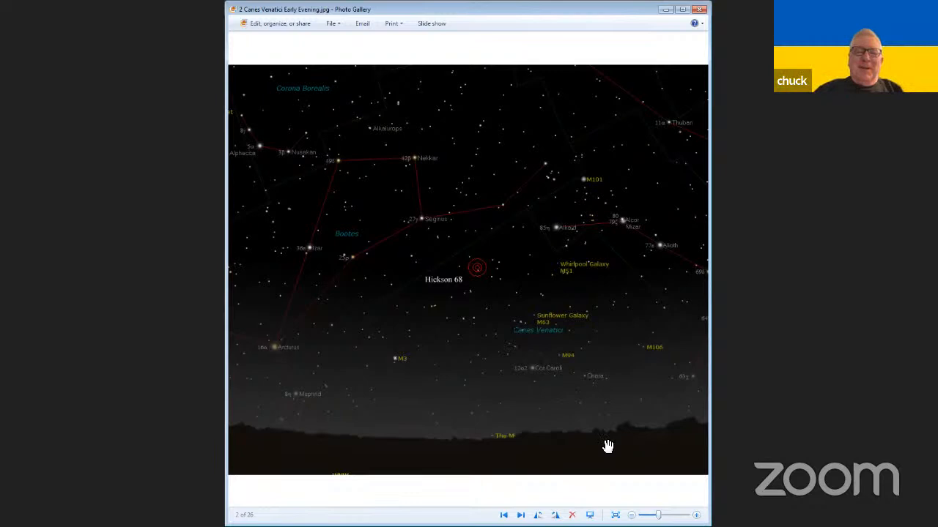
mouse_move(578, 373)
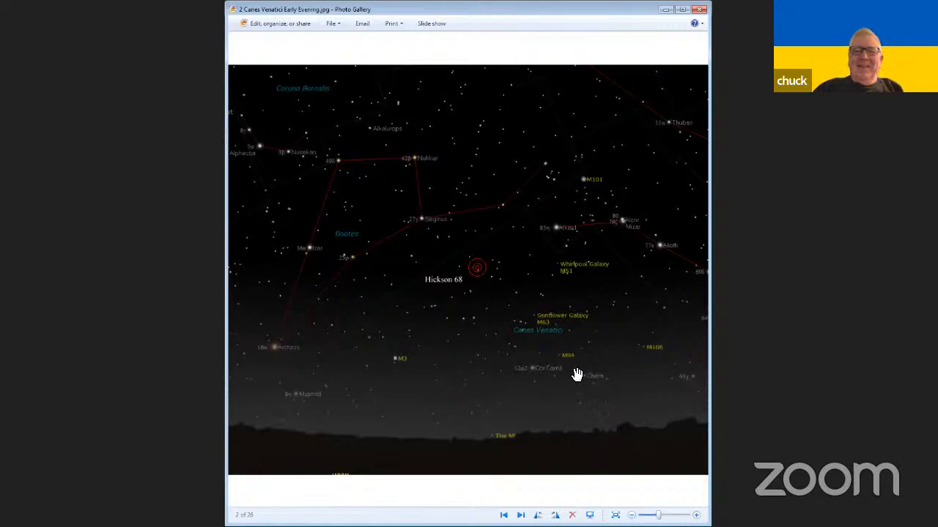
mouse_move(485, 460)
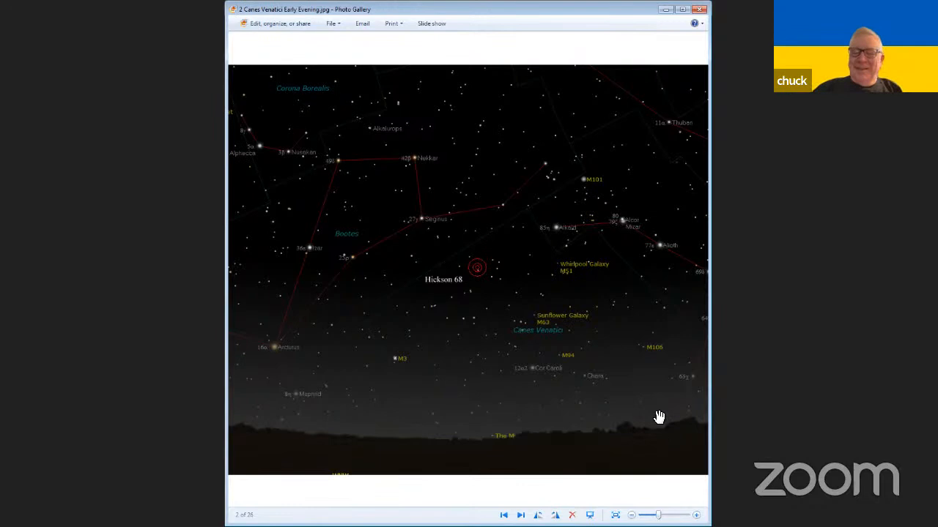
mouse_move(496, 306)
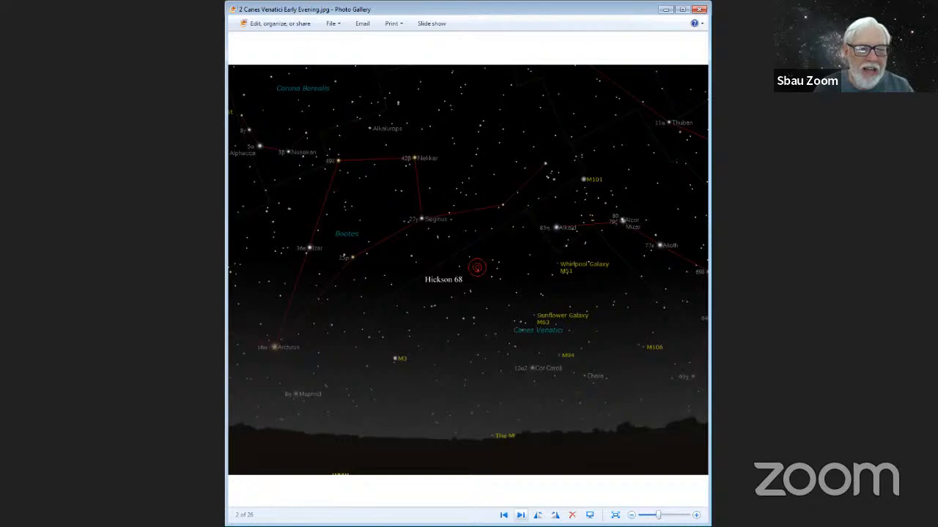
Advance to the Limiting Visual Magnitude table of telescope diameters and magnitudes
click(520, 516)
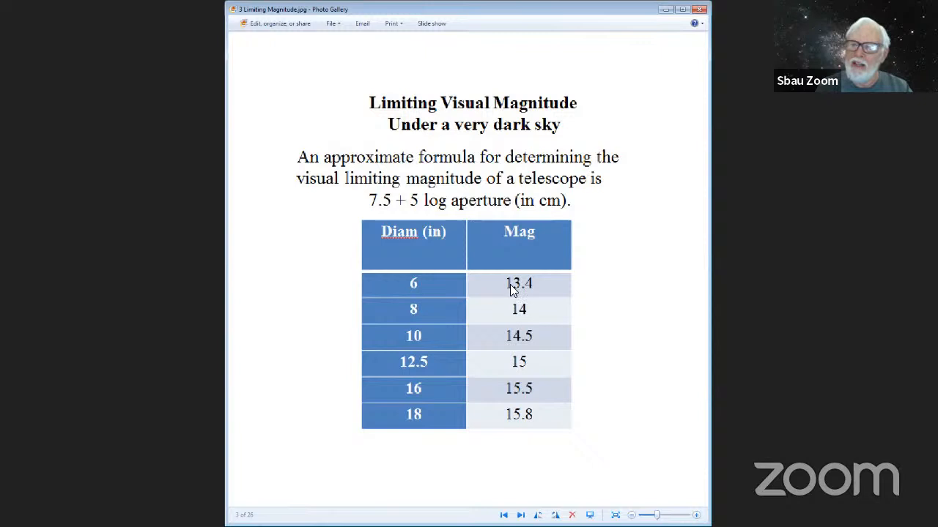
mouse_move(428, 315)
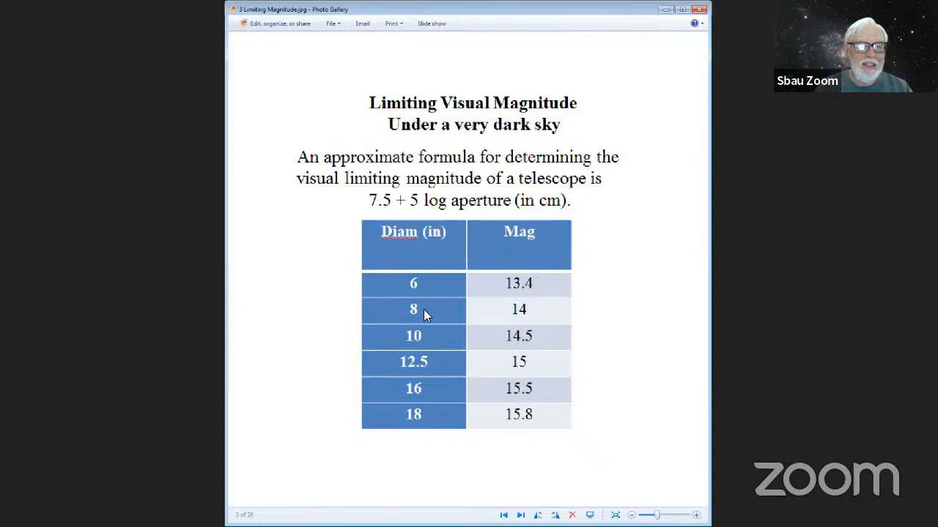
mouse_move(417, 363)
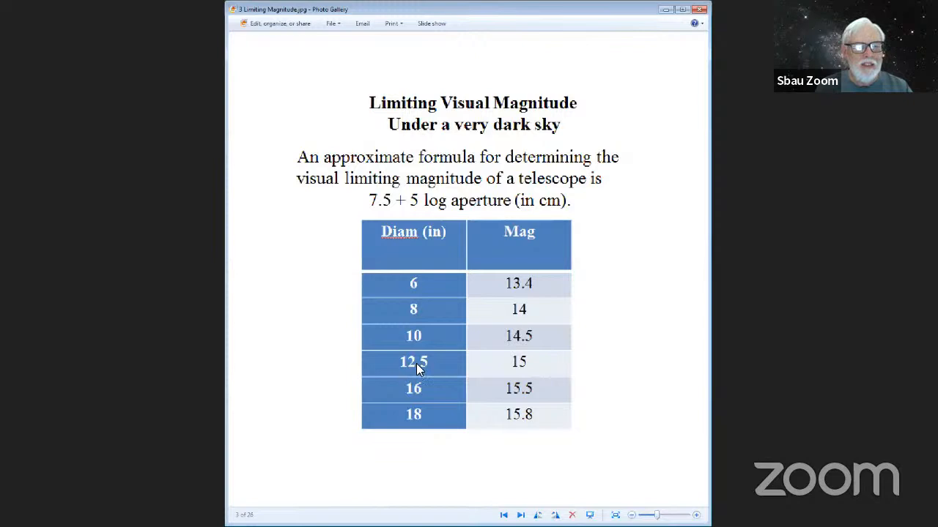
mouse_move(511, 397)
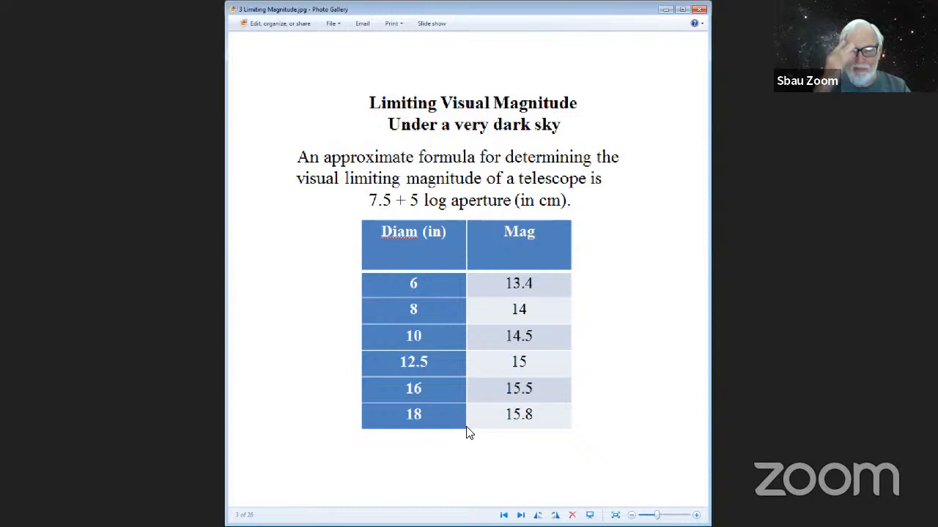
Advance to the deep-sky photograph of the Hickson 68 galaxy group
click(520, 516)
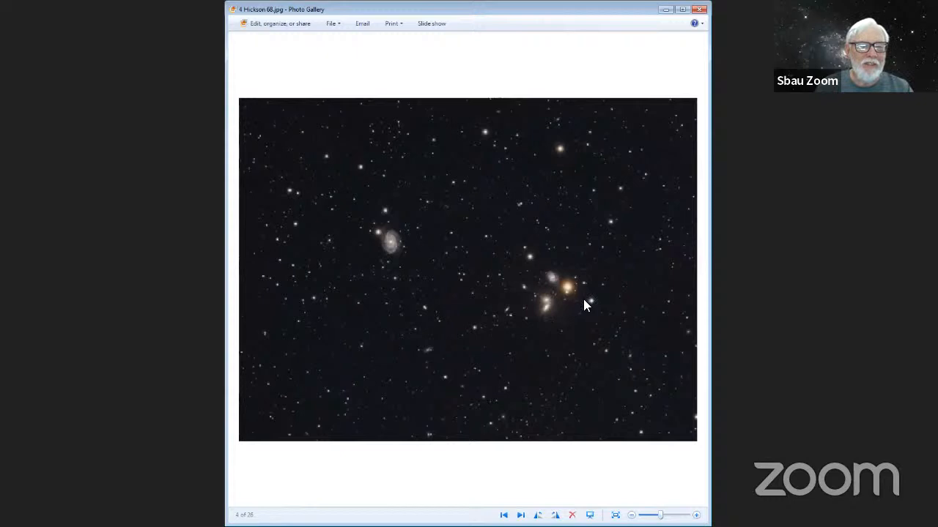
mouse_move(433, 360)
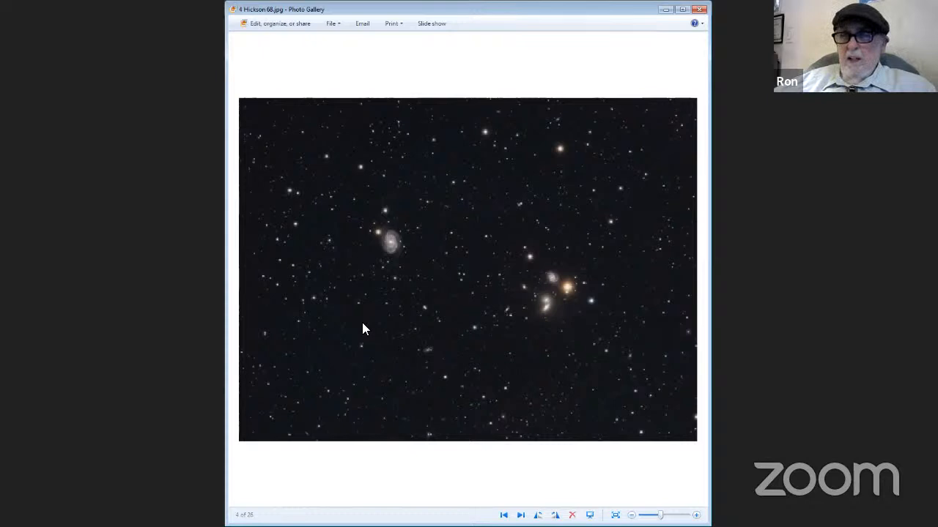
click(520, 515)
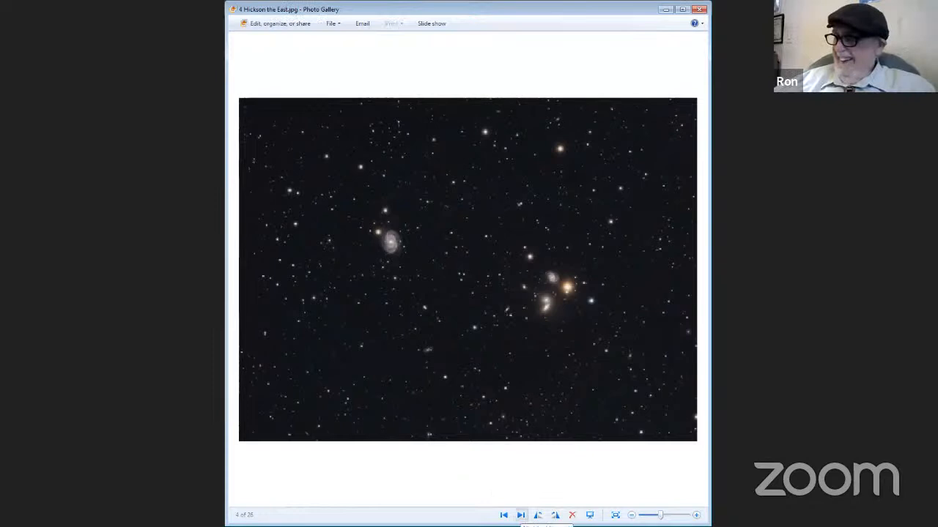
Step through the Orion-in-the-east star chart to the labelled Orion's Belt nebula field
click(520, 516)
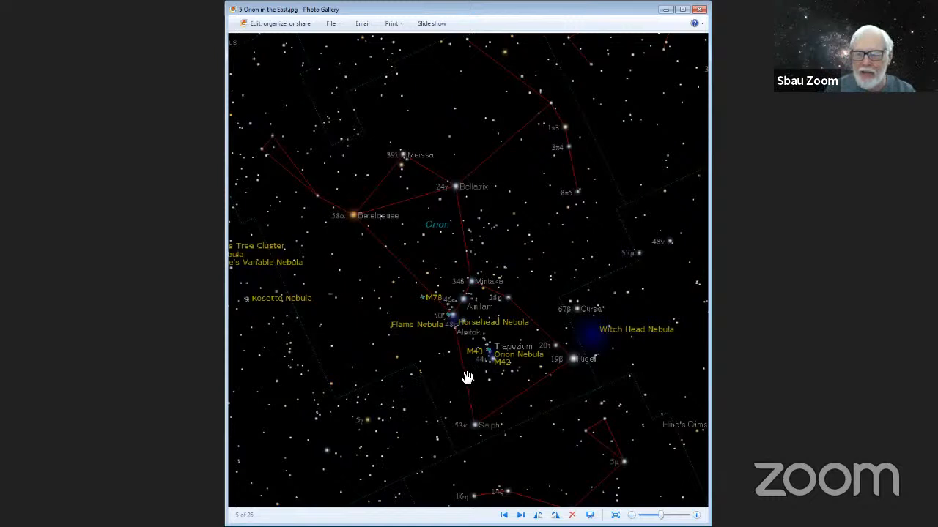
mouse_move(378, 352)
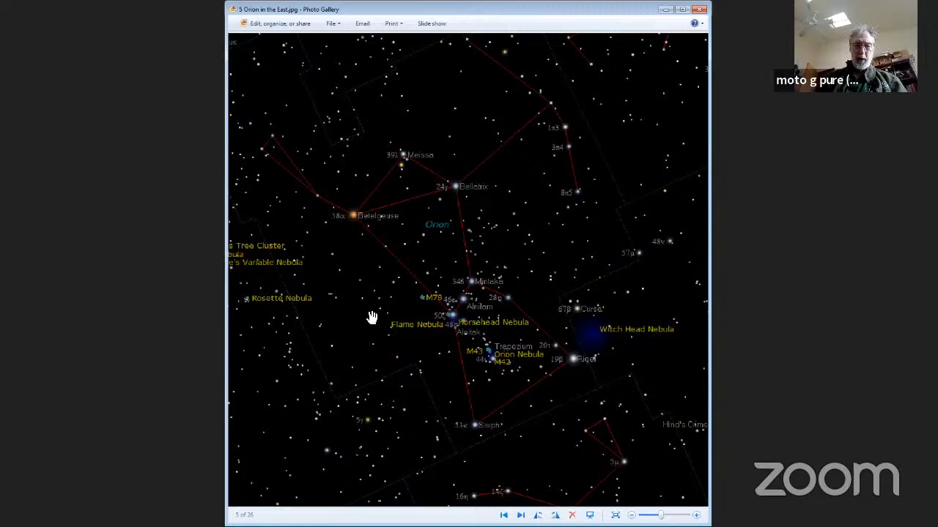
mouse_move(513, 264)
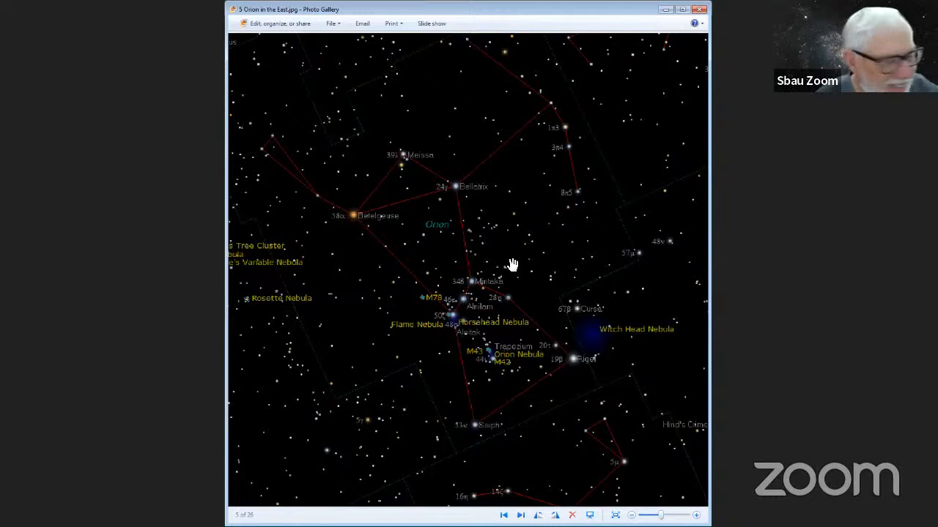
mouse_move(407, 399)
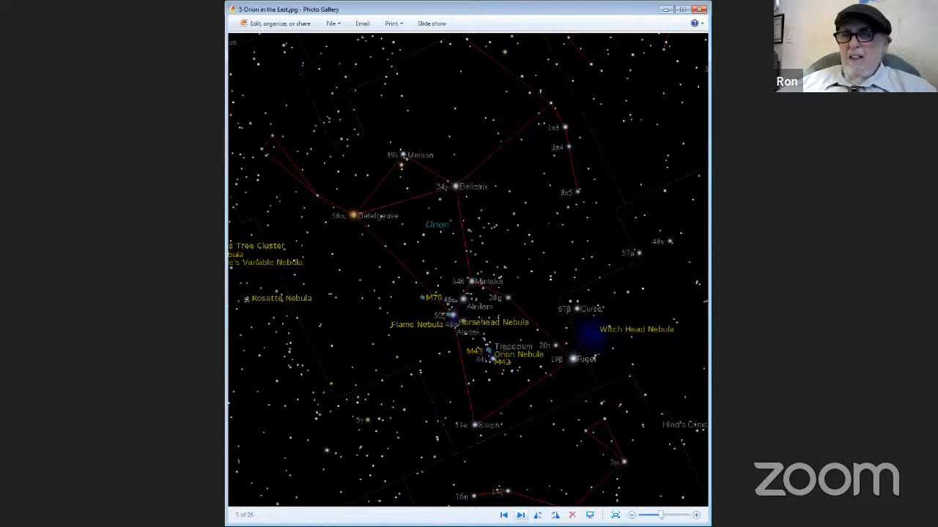
click(520, 516)
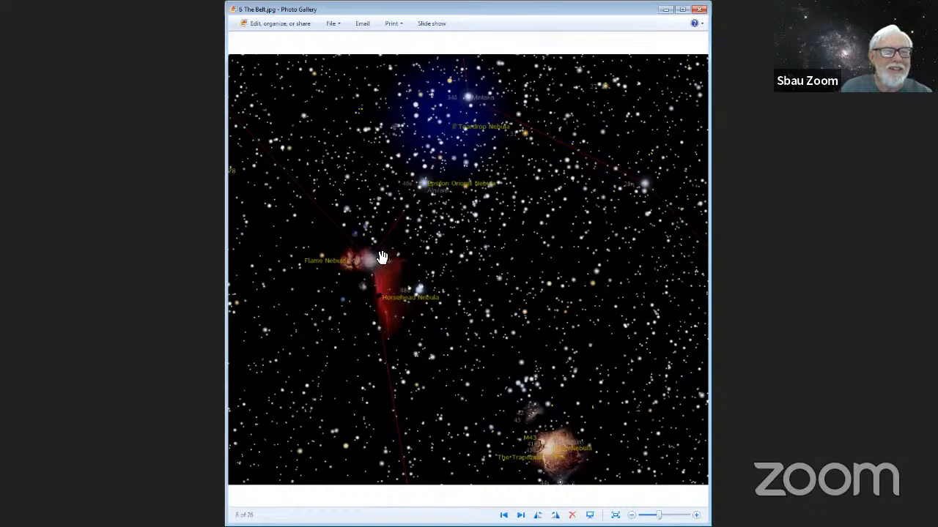
mouse_move(365, 271)
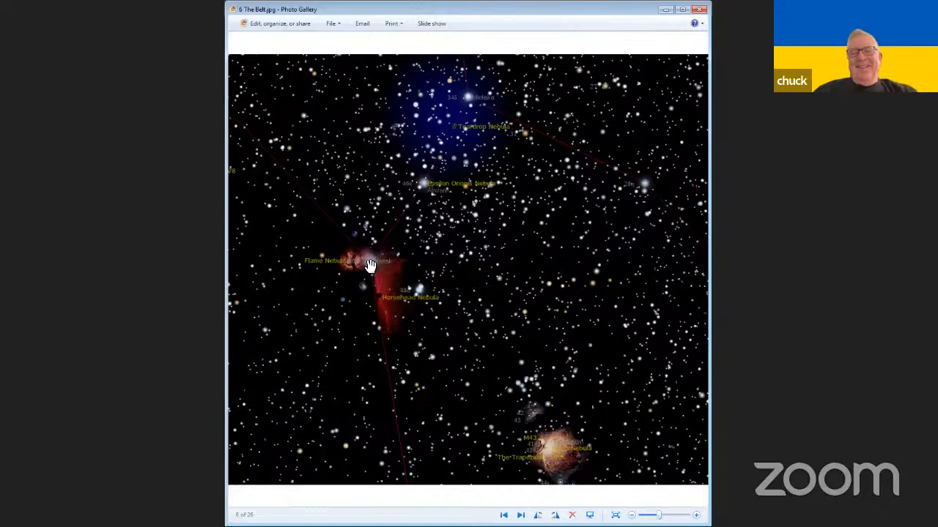
mouse_move(480, 275)
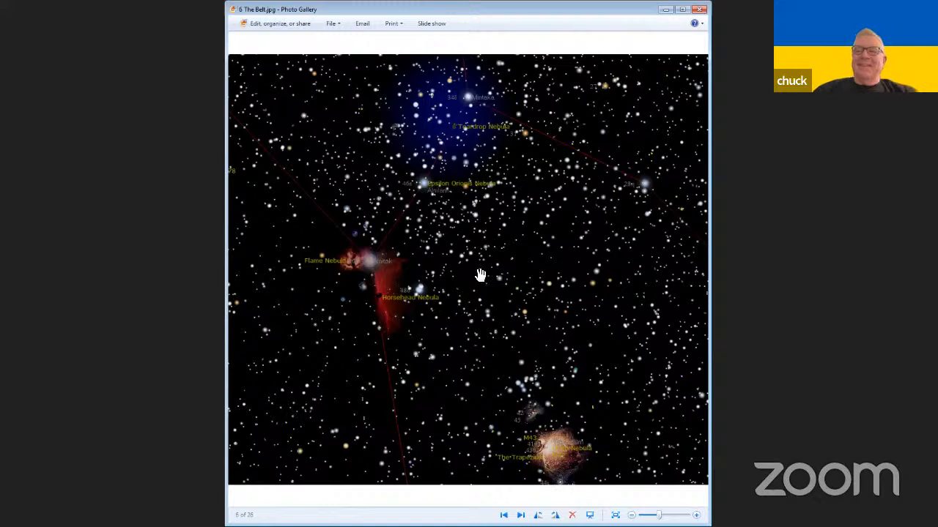
mouse_move(653, 379)
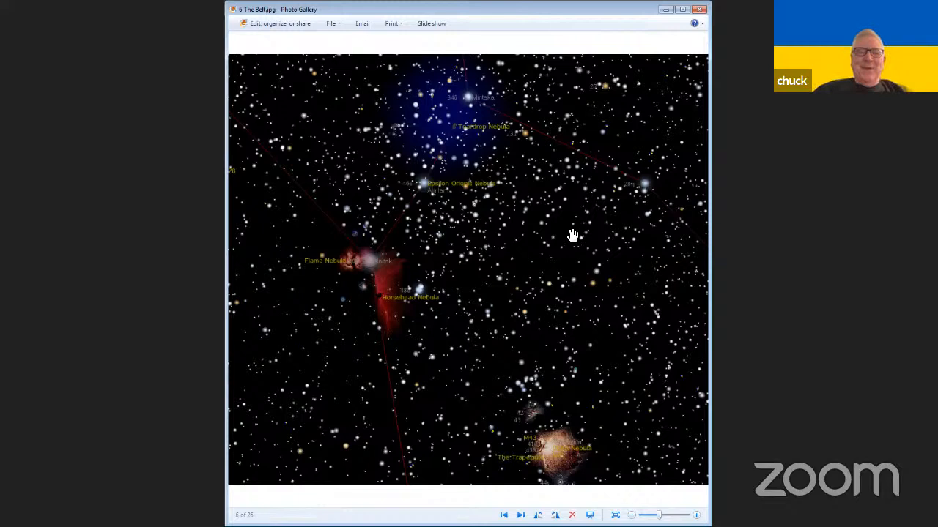
mouse_move(532, 254)
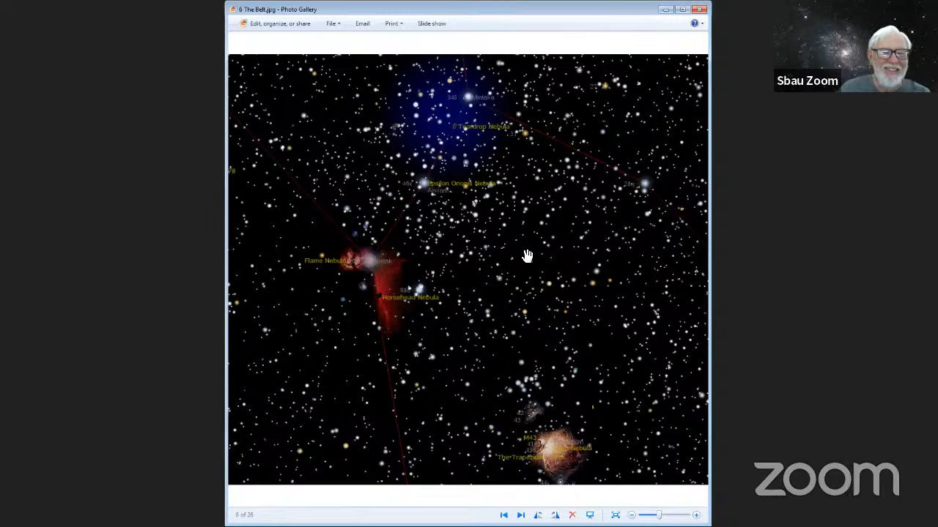
mouse_move(615, 357)
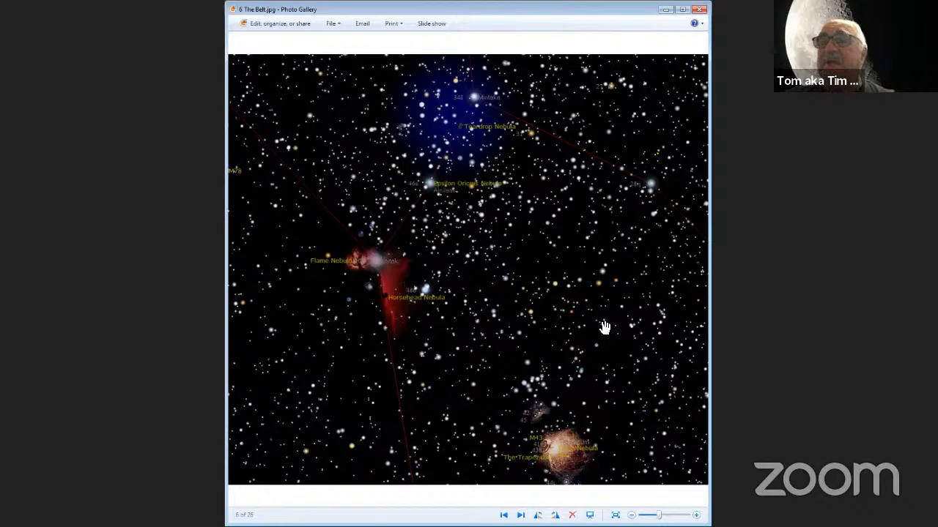
mouse_move(393, 287)
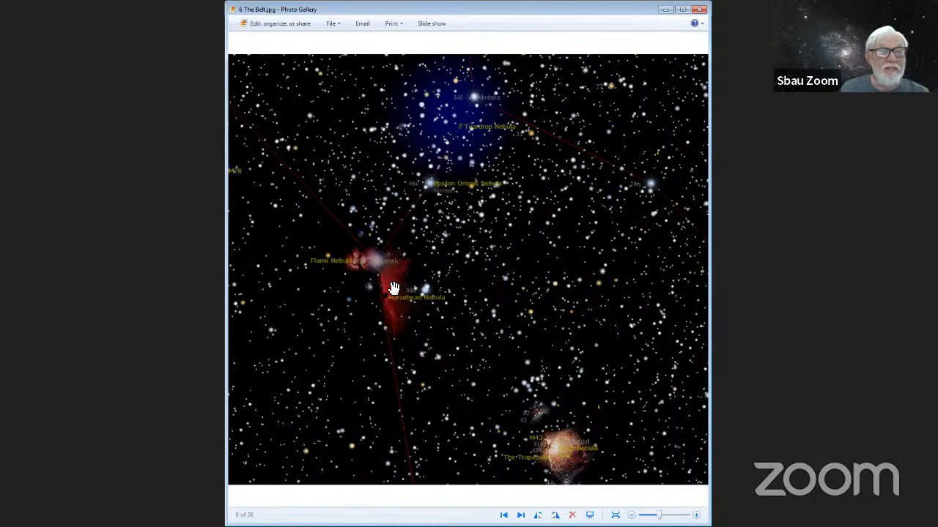
mouse_move(559, 451)
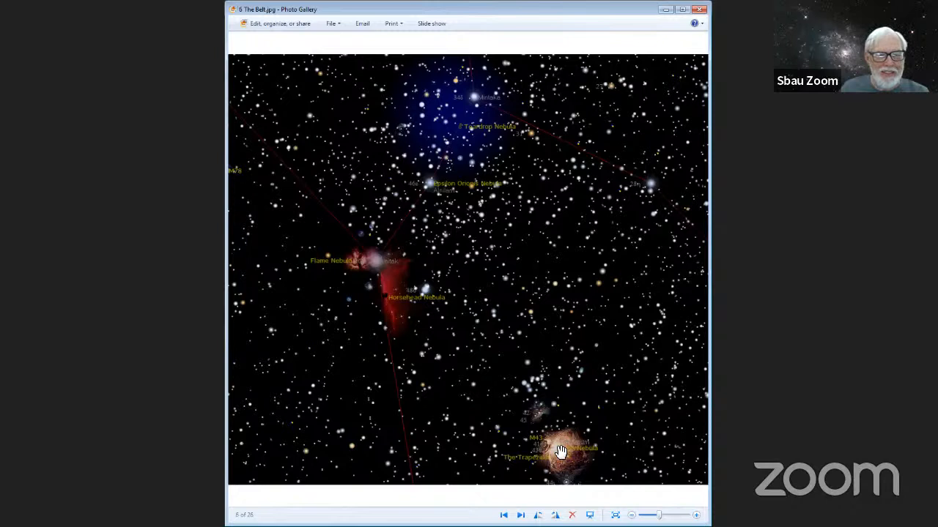
mouse_move(555, 408)
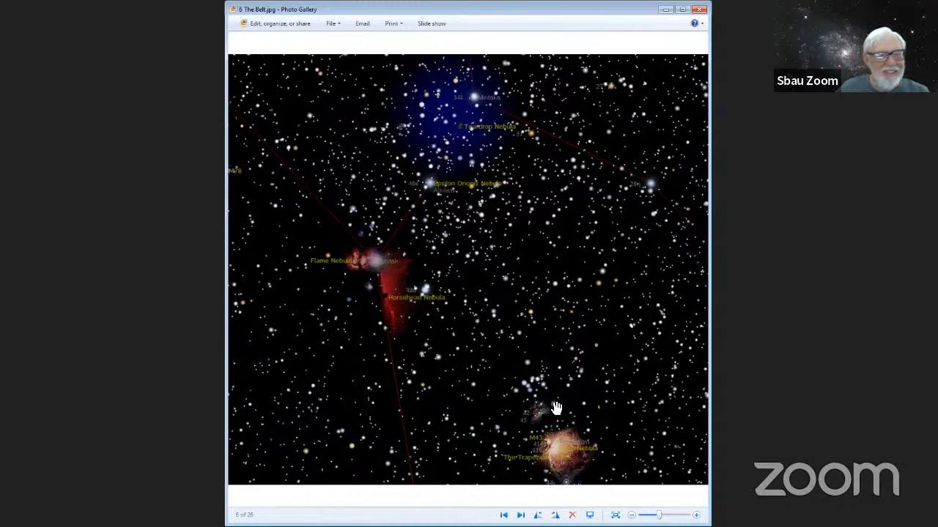
mouse_move(659, 375)
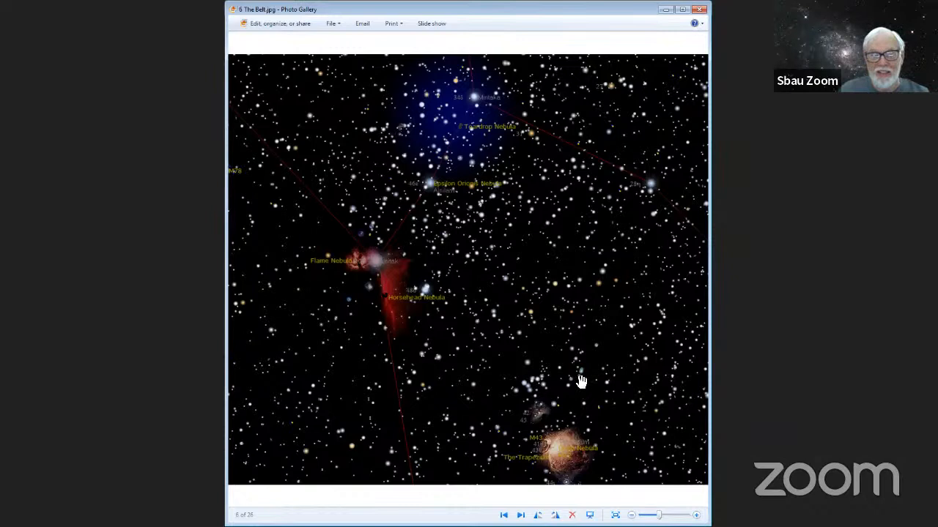
mouse_move(463, 328)
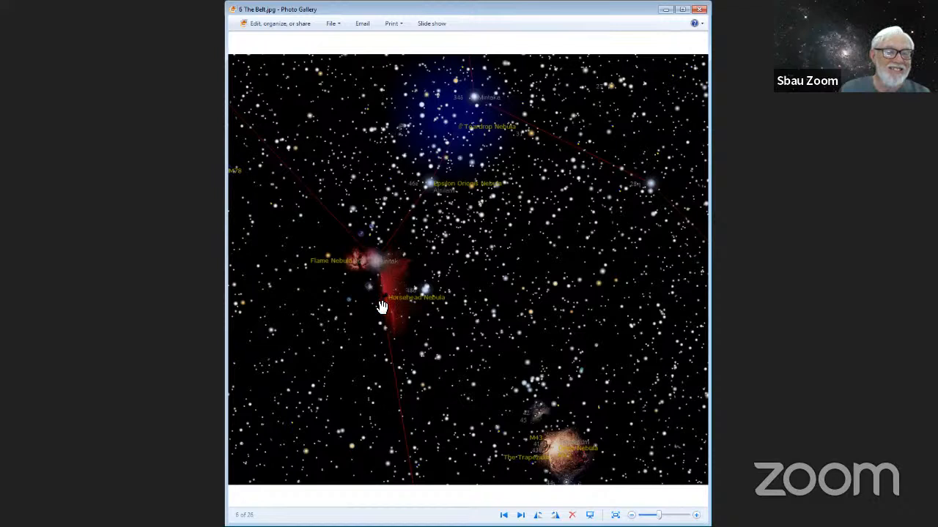
mouse_move(394, 317)
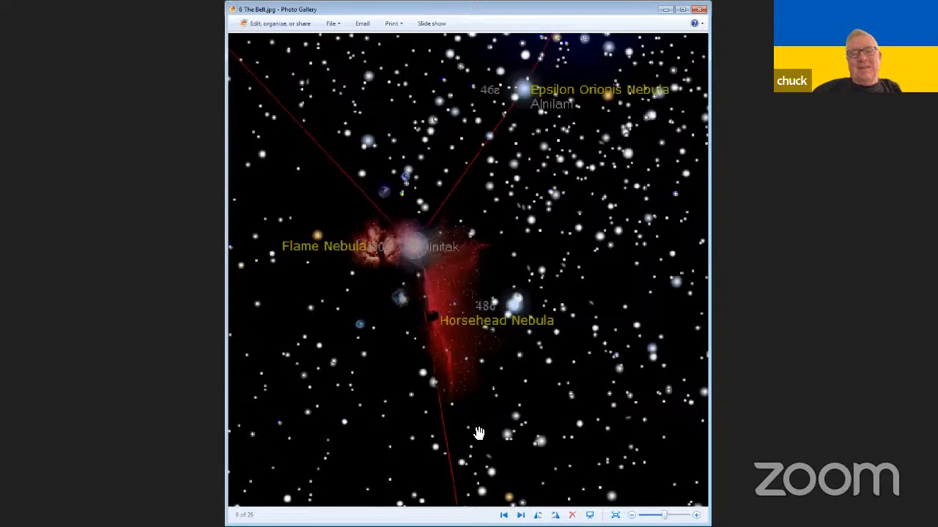
mouse_move(433, 391)
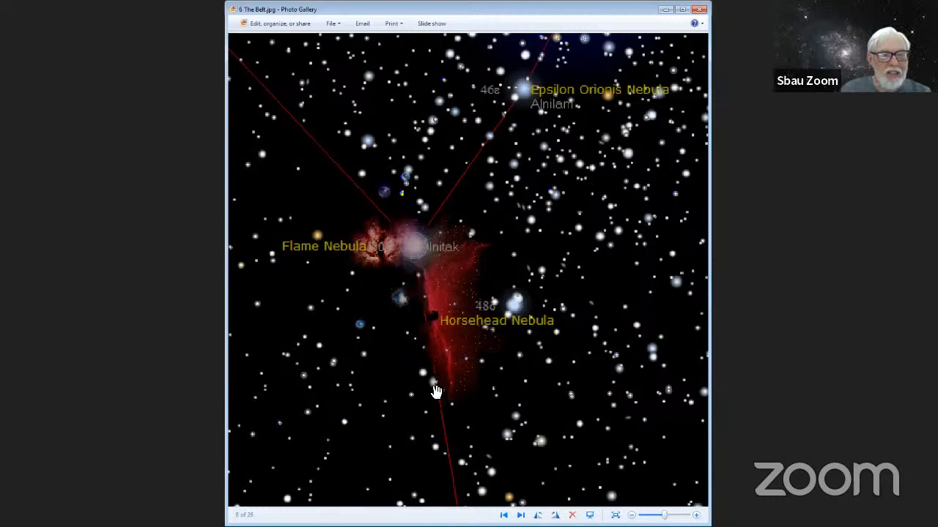
mouse_move(613, 425)
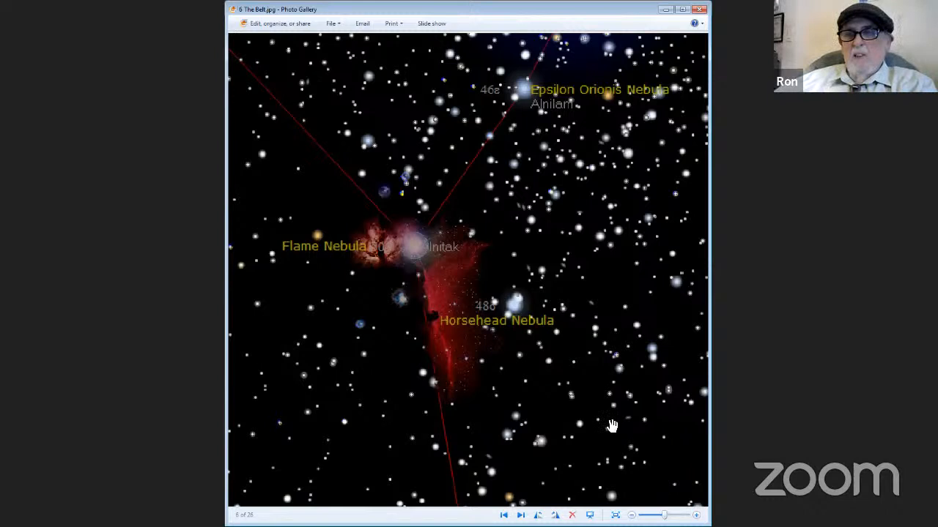
mouse_move(592, 407)
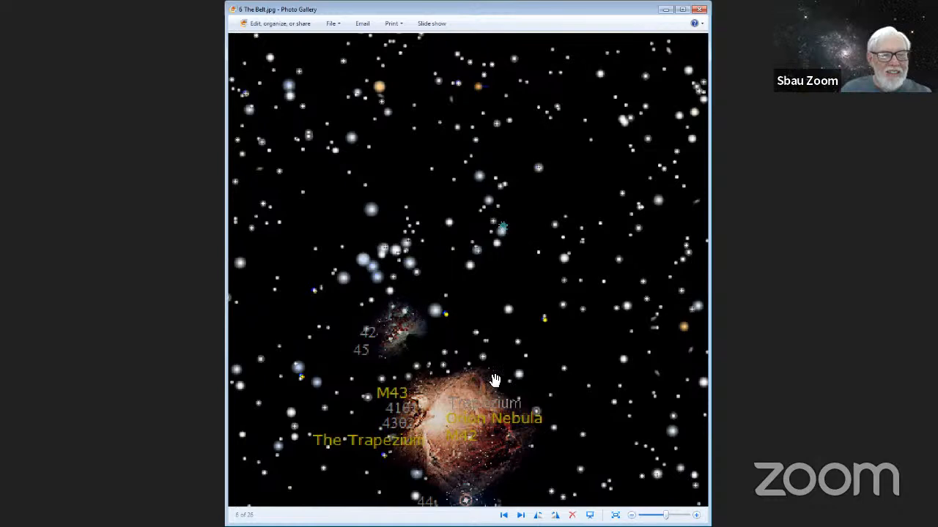
mouse_move(428, 401)
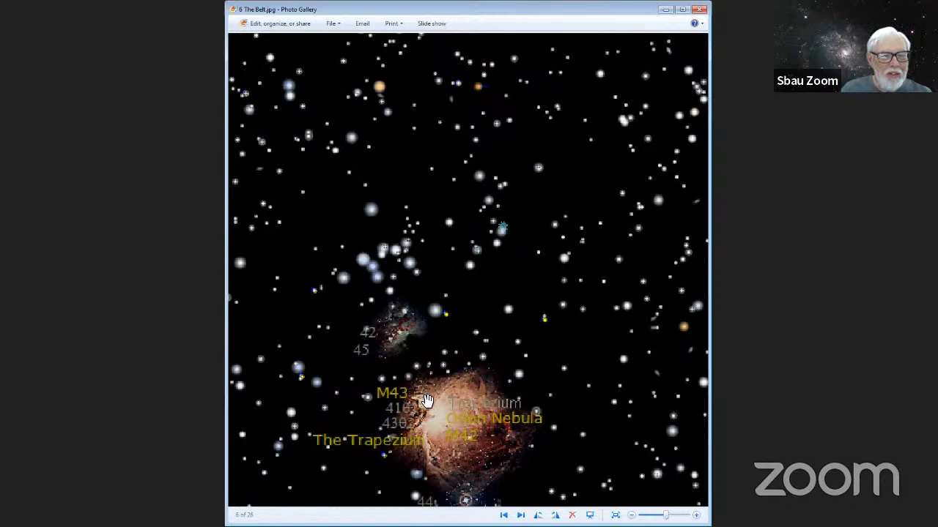
mouse_move(587, 465)
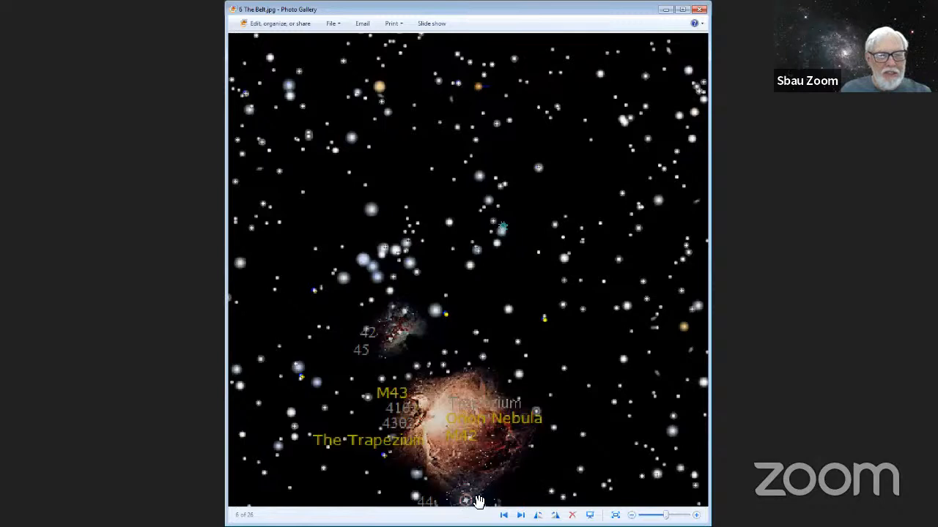
mouse_move(597, 411)
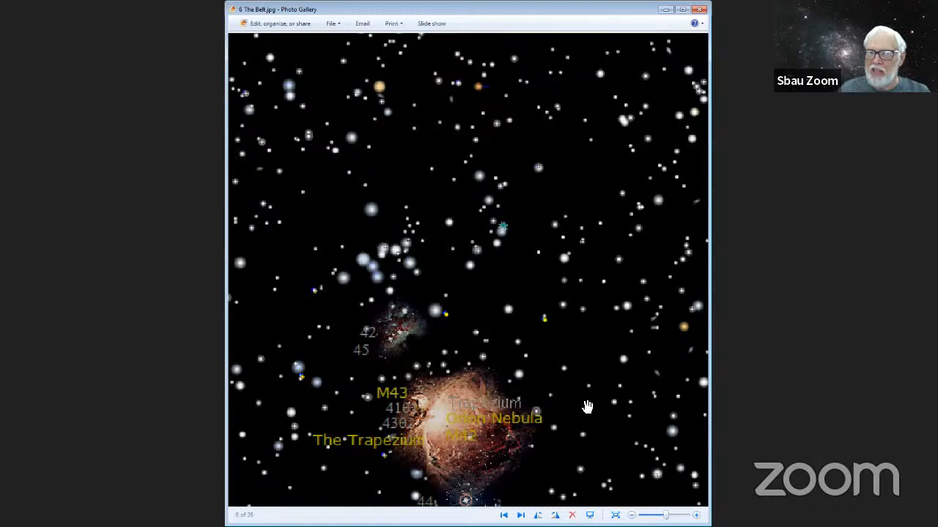
mouse_move(627, 434)
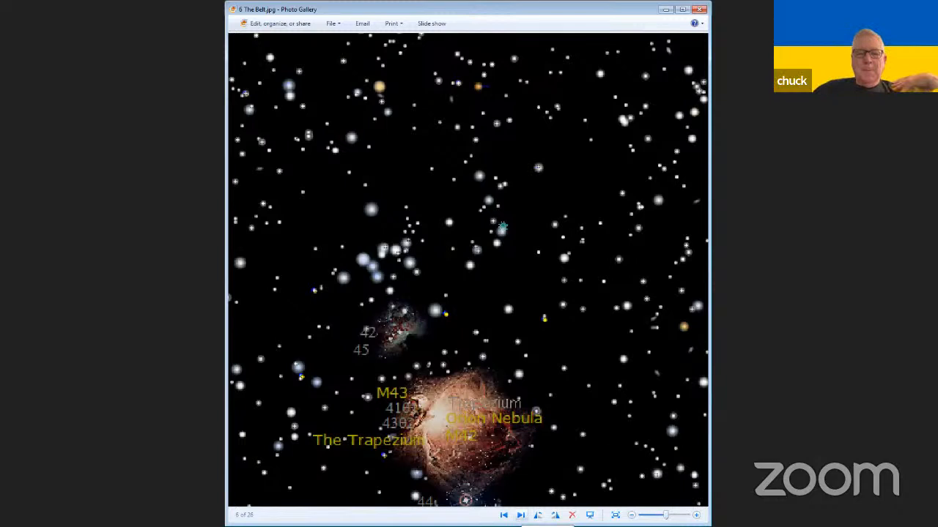
Advance past the M43/Orion Nebula/Trapezium chart to the NIRCam-style Orion Nebula close-up
click(521, 516)
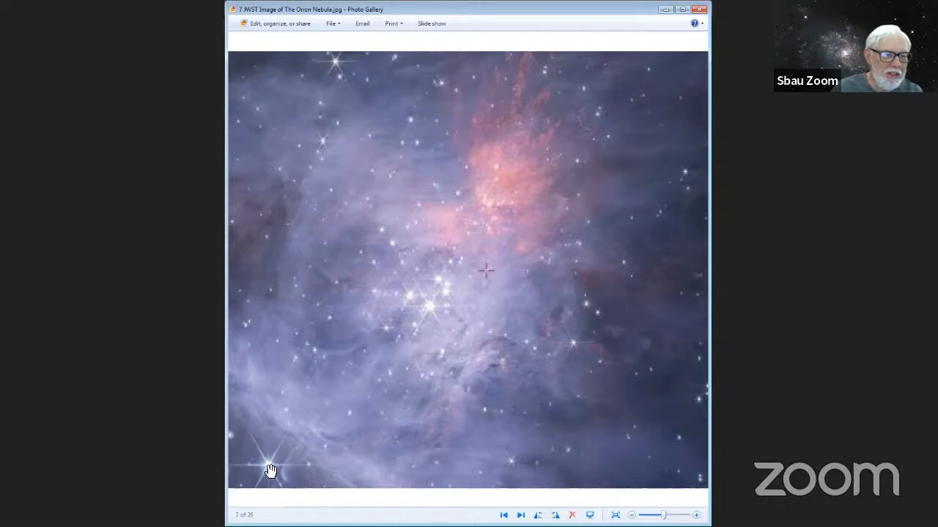
mouse_move(439, 404)
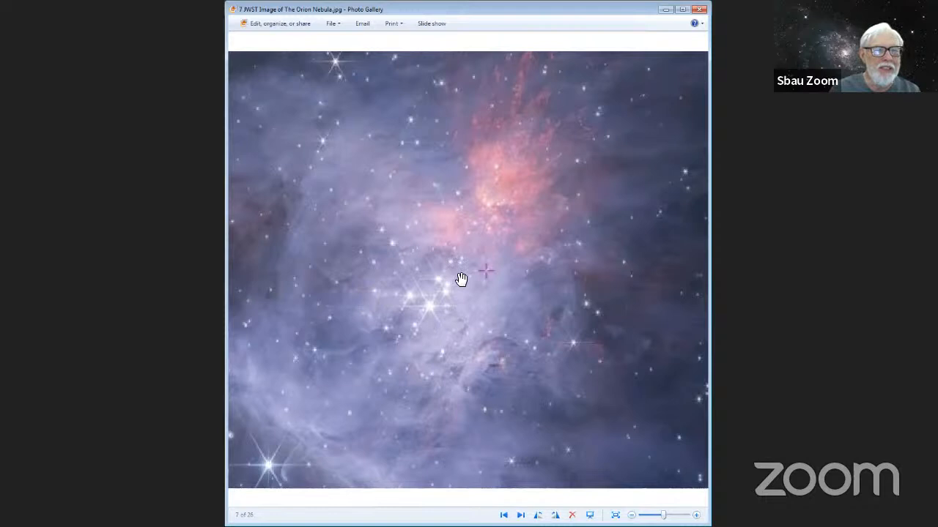
mouse_move(249, 125)
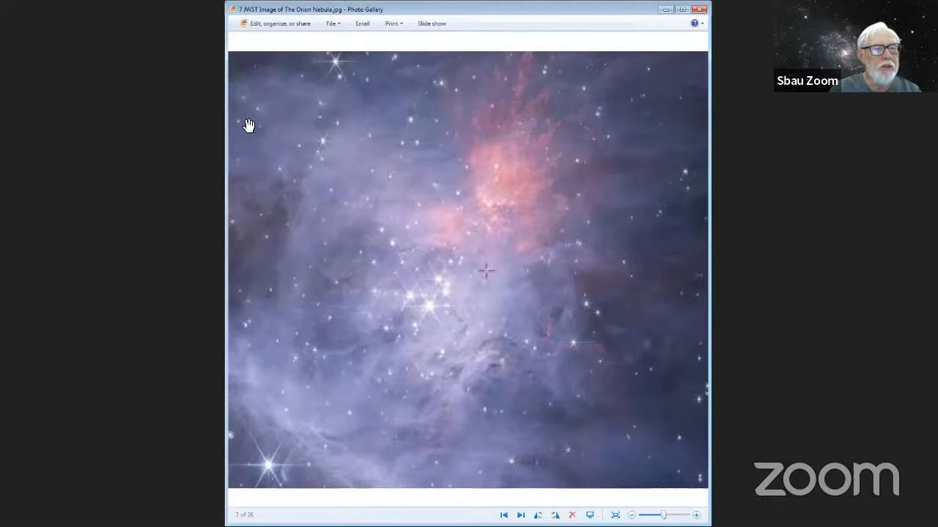
Advance to the NASA Orion Nebula photograph in the viewer
click(520, 516)
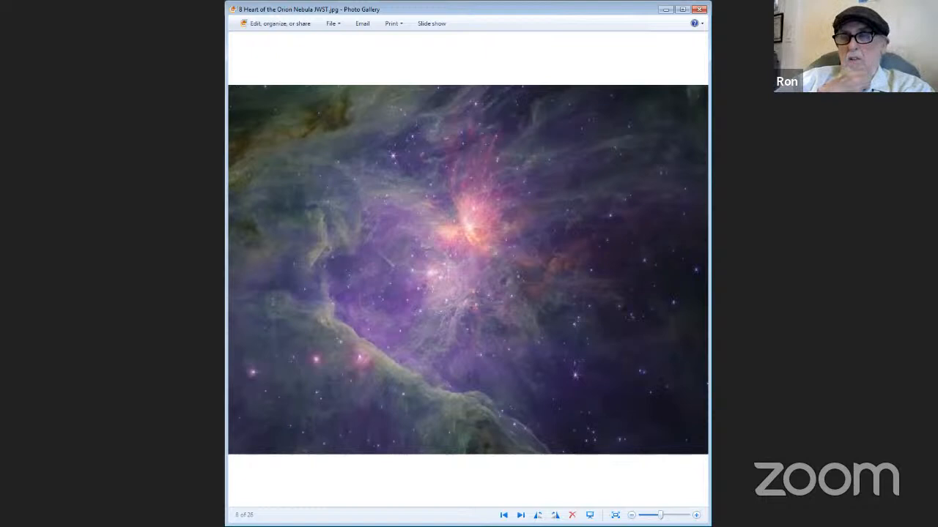
Advance to the next image, the Trapezium close-up of bright stars
click(520, 516)
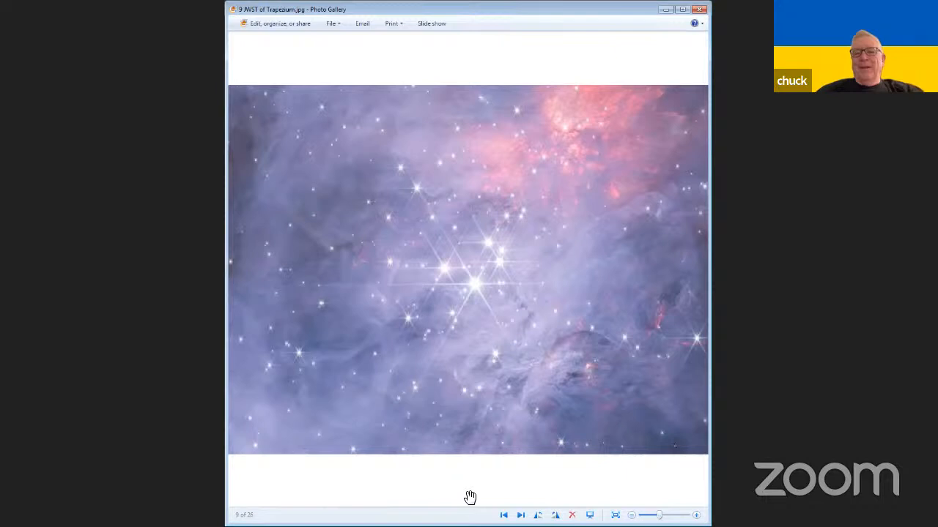
mouse_move(589, 335)
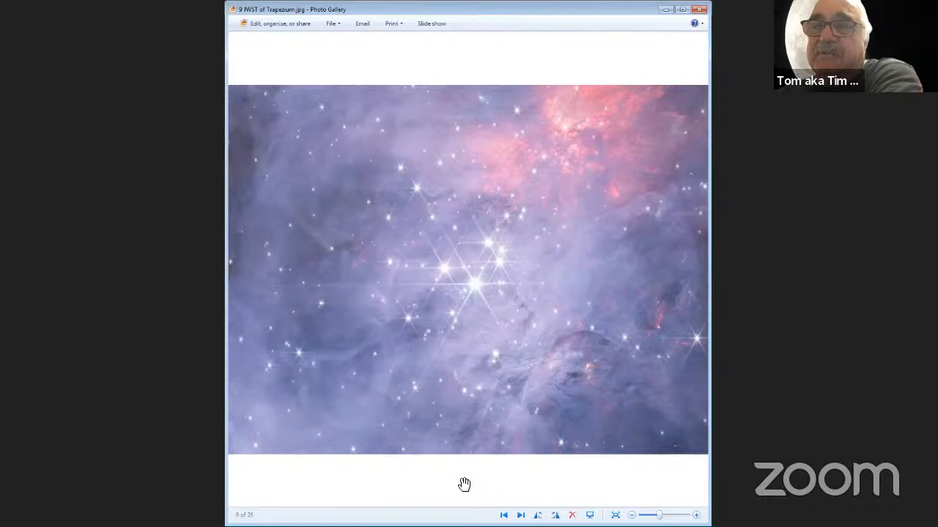
mouse_move(451, 316)
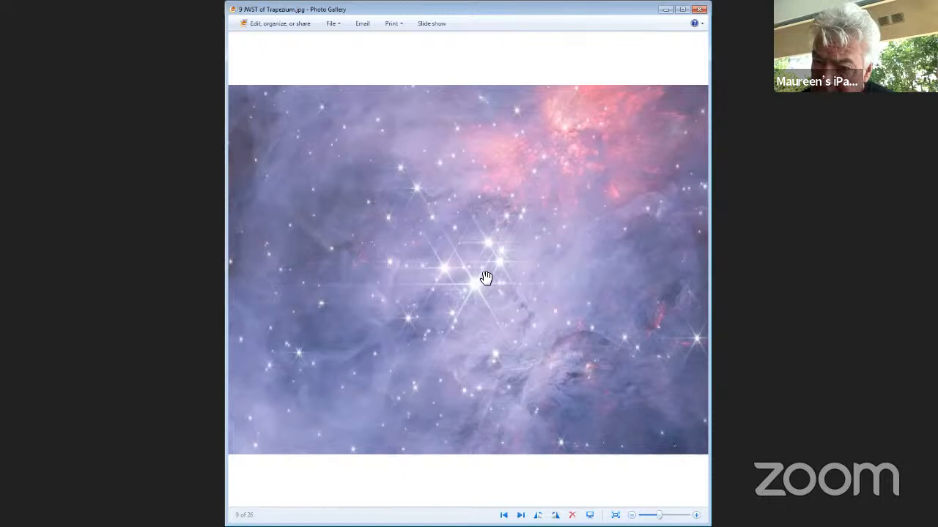
mouse_move(477, 286)
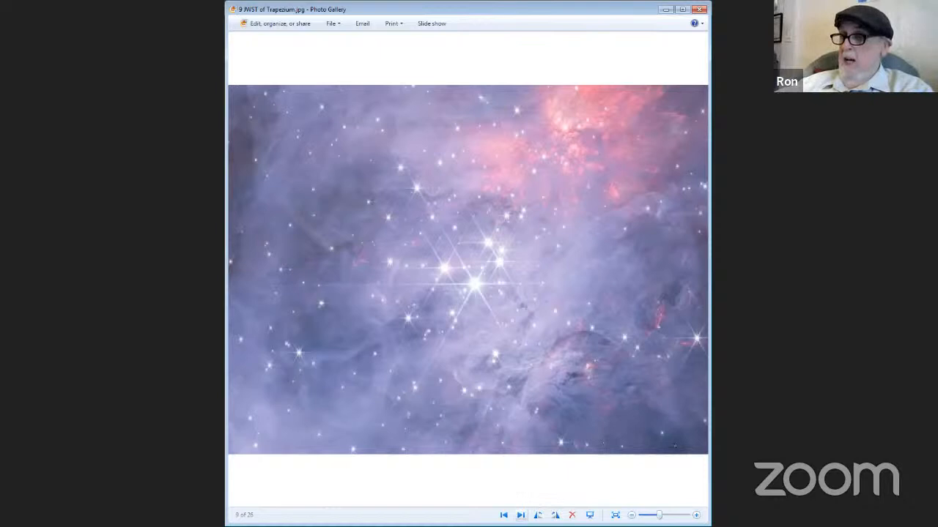
Advance to the next image, the Owl Cluster finder chart of Cassiopeia
click(520, 516)
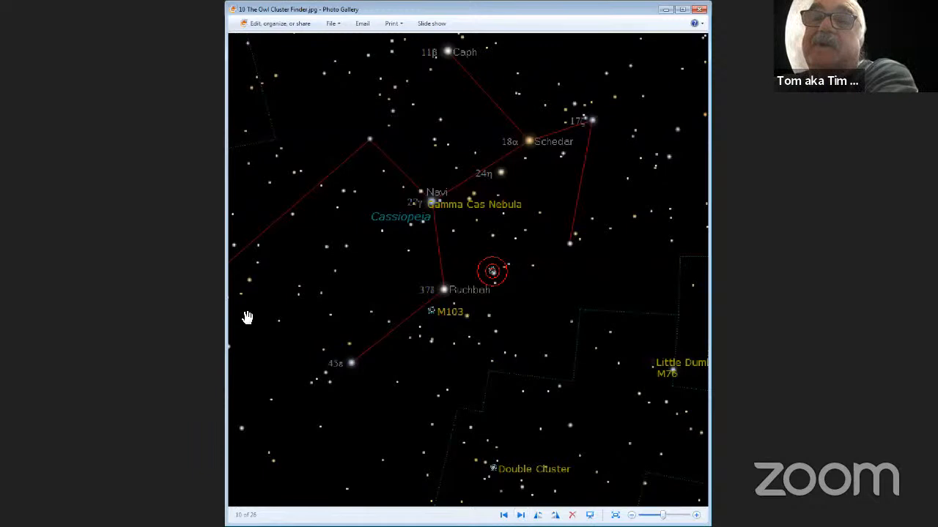
mouse_move(448, 57)
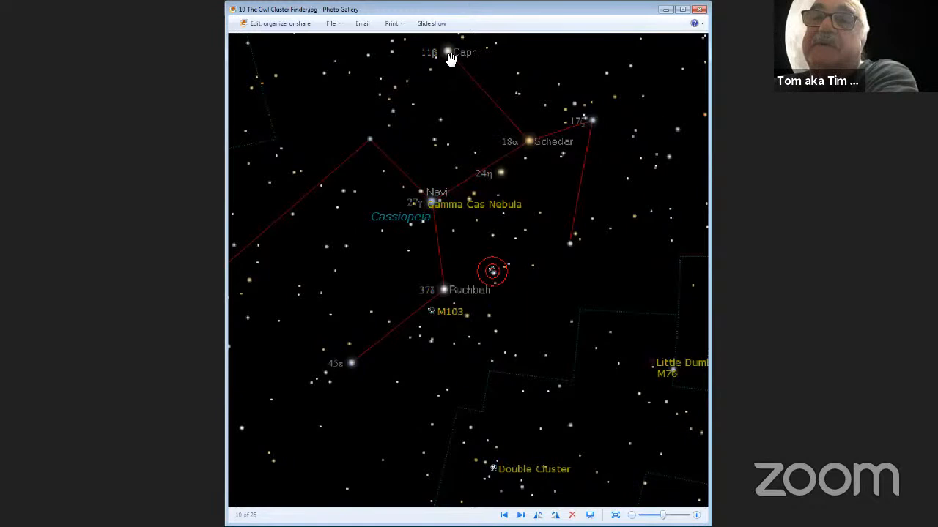
mouse_move(357, 204)
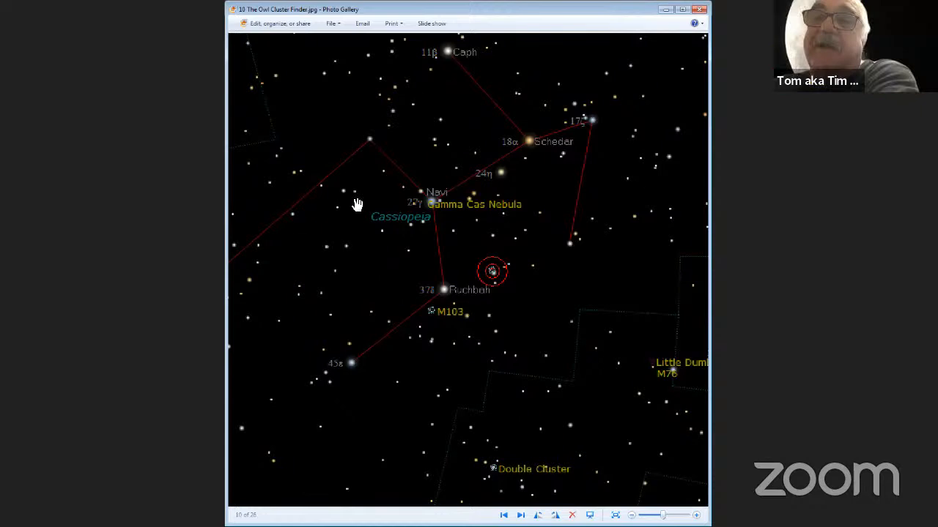
mouse_move(432, 198)
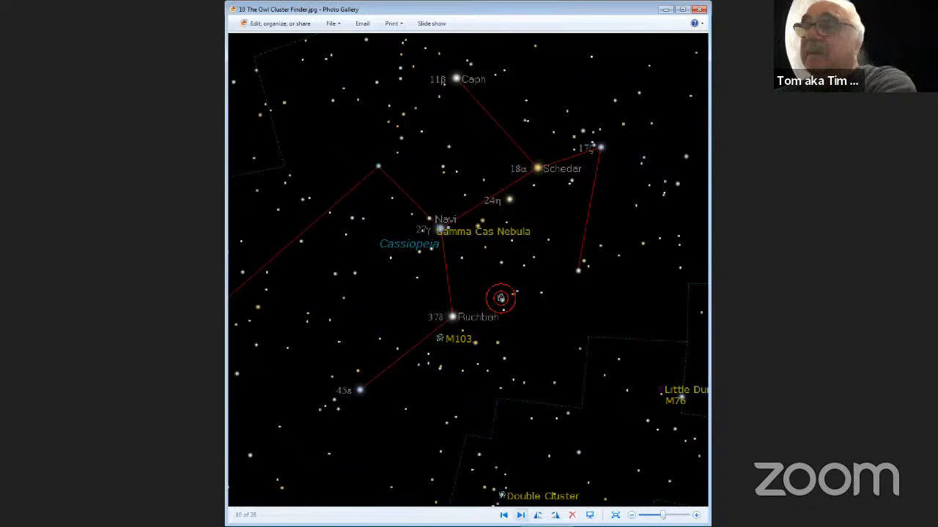
Advance to the Owl Cluster close-up photo with the traced owl outline
click(522, 515)
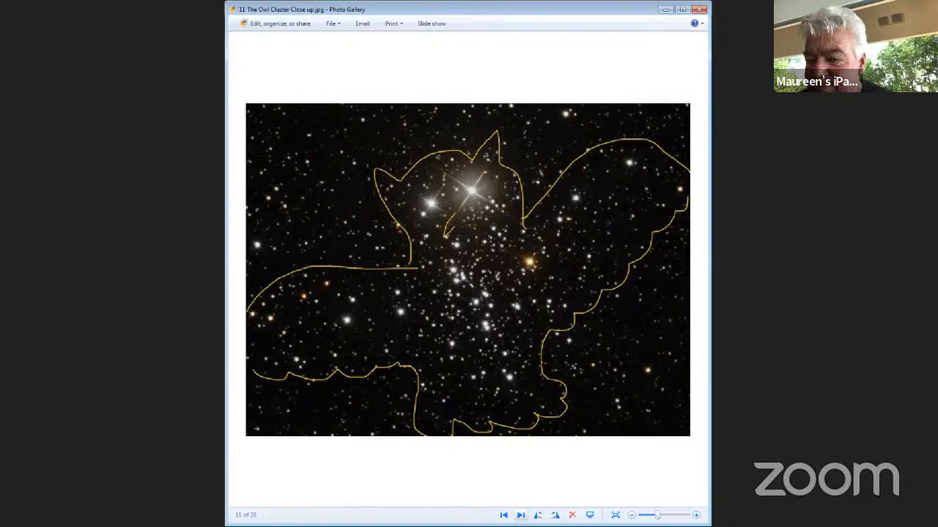
click(520, 516)
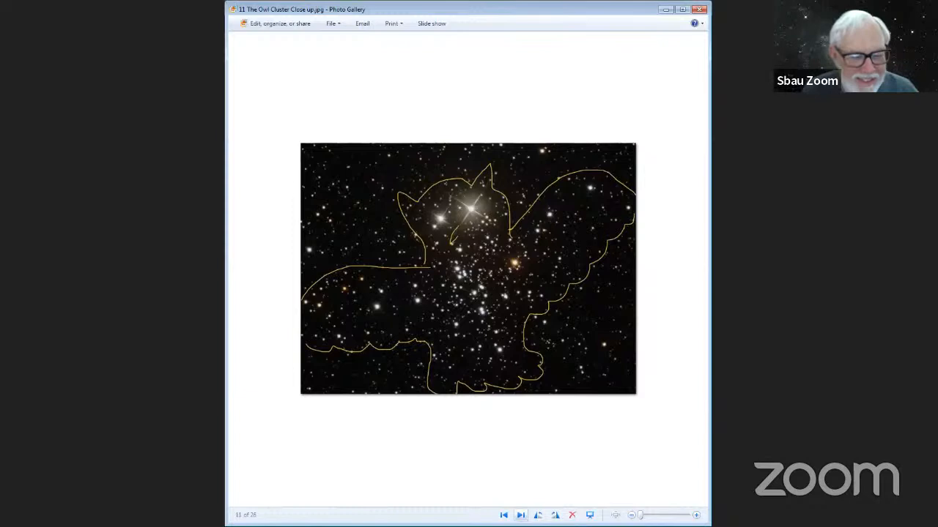
Go back to the Owl Cluster finder chart, then forward to the Lion Nebula finder
click(522, 516)
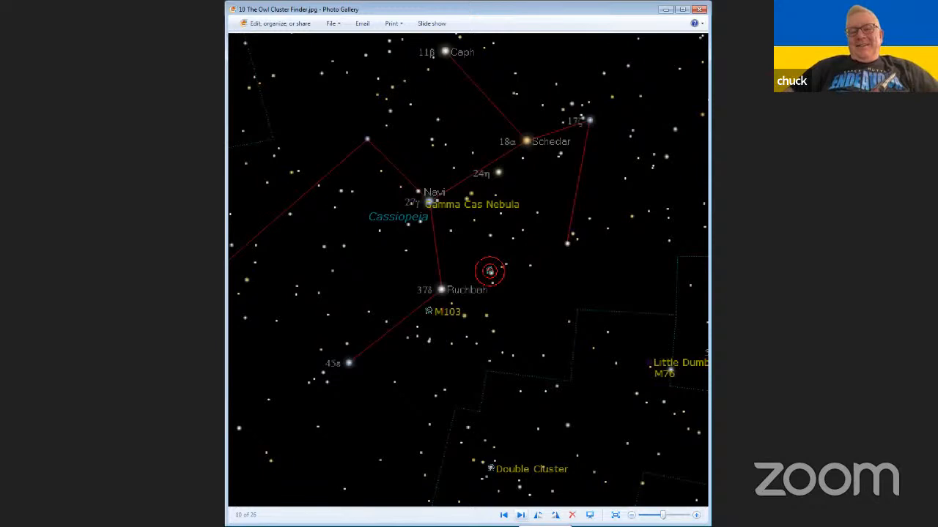
click(520, 515)
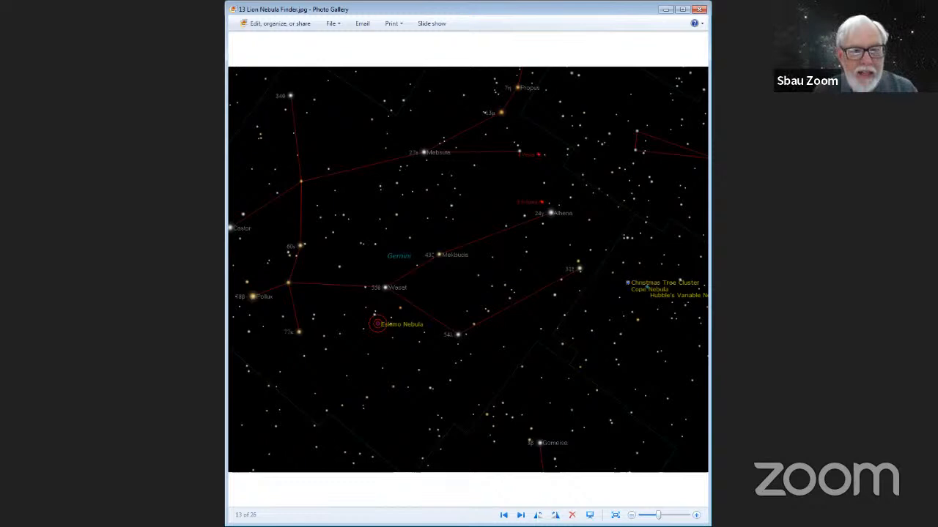
Advance to the Saturn Nebula finder chart
click(520, 516)
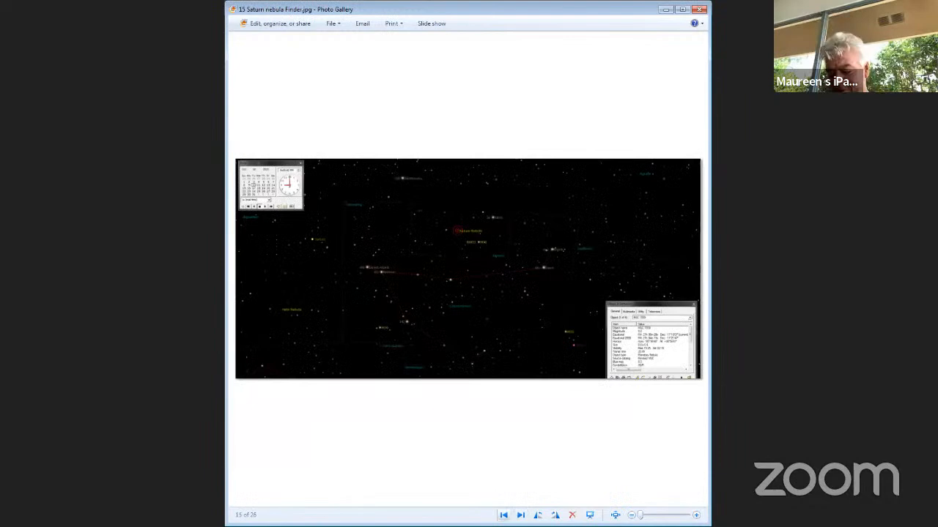
Return to the Lion Nebula finder star chart as the current slide
click(520, 515)
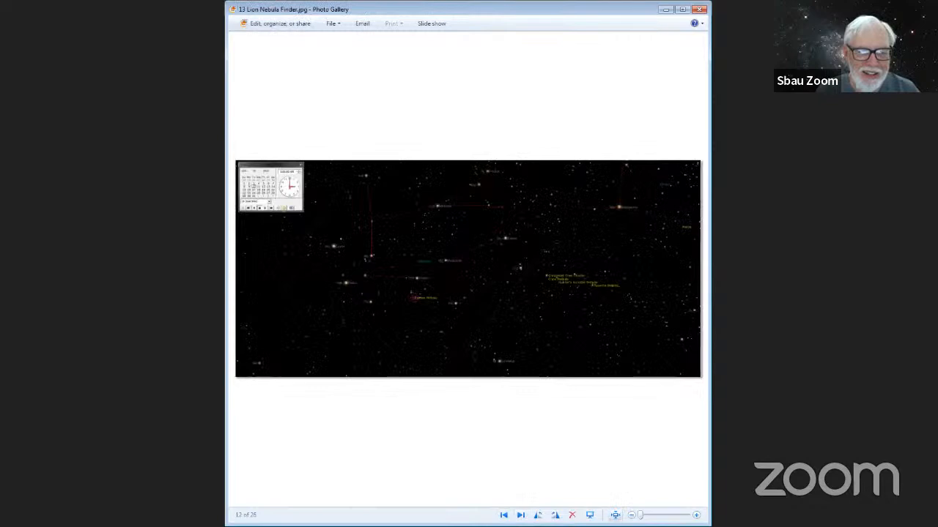
Enlarge the Lion Nebula finder chart so its star labels are readable
click(520, 516)
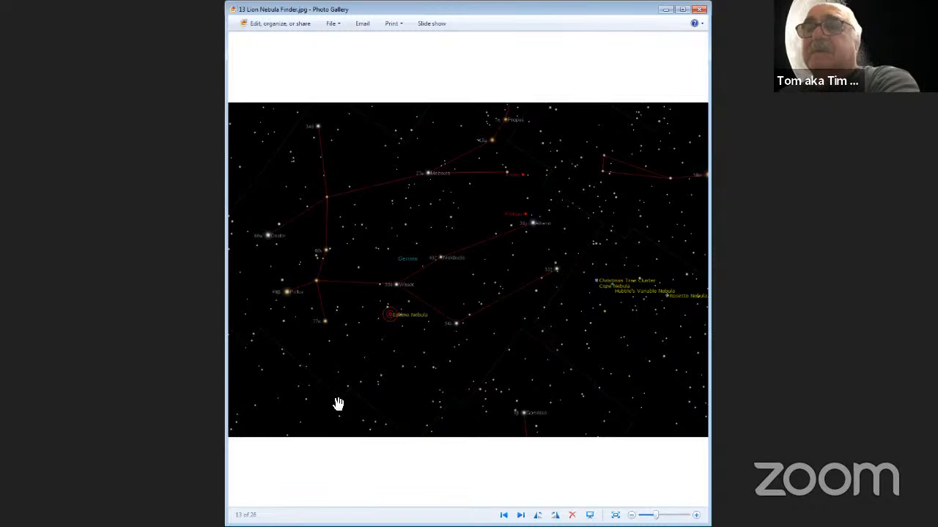
mouse_move(328, 398)
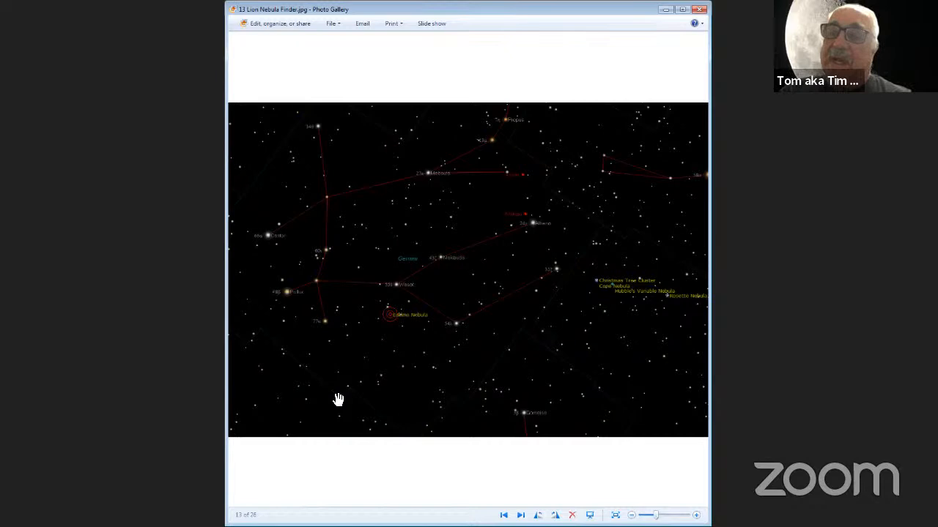
mouse_move(575, 433)
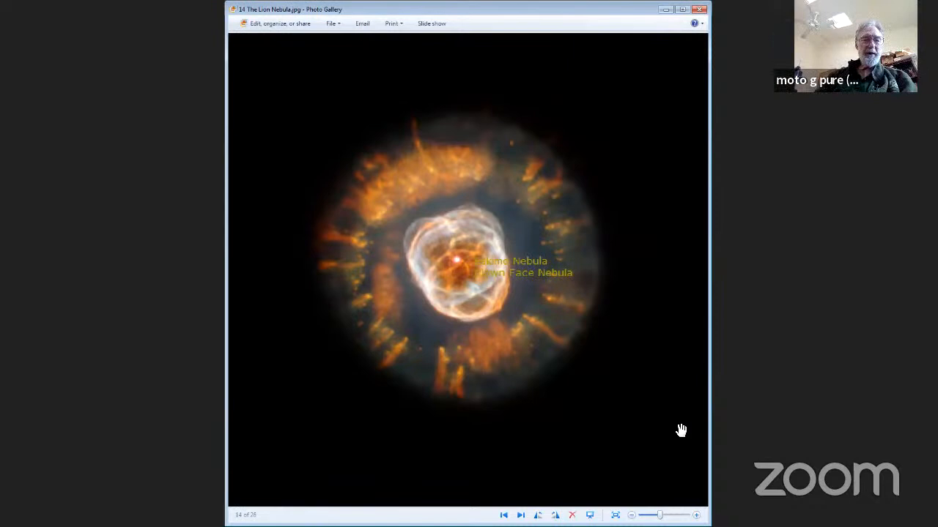
mouse_move(647, 465)
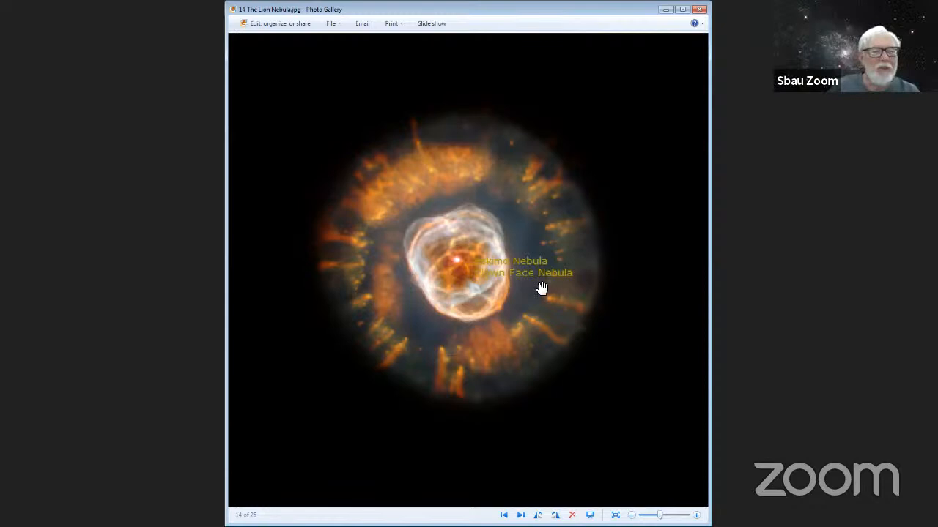
mouse_move(613, 489)
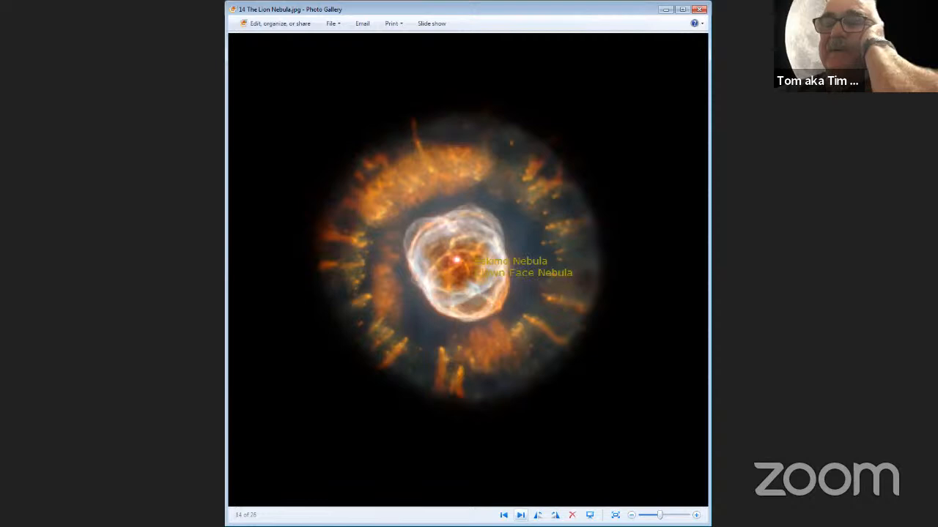
Bring up the Limiting Visual Magnitude slide with its aperture-to-magnitude table
click(504, 516)
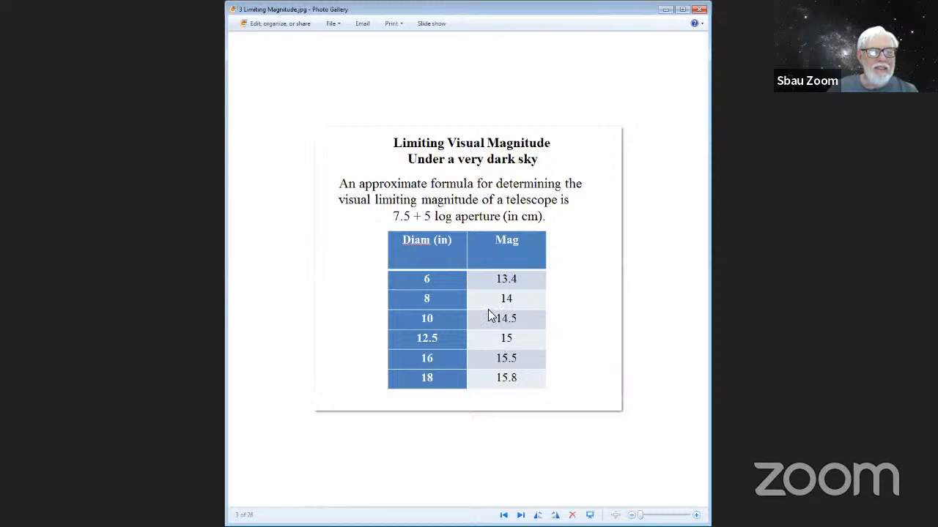
mouse_move(428, 302)
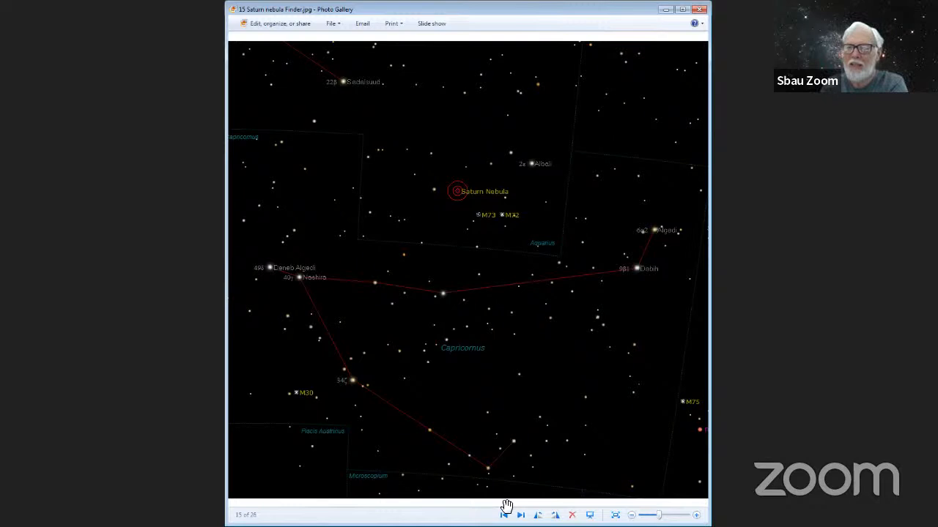
mouse_move(533, 481)
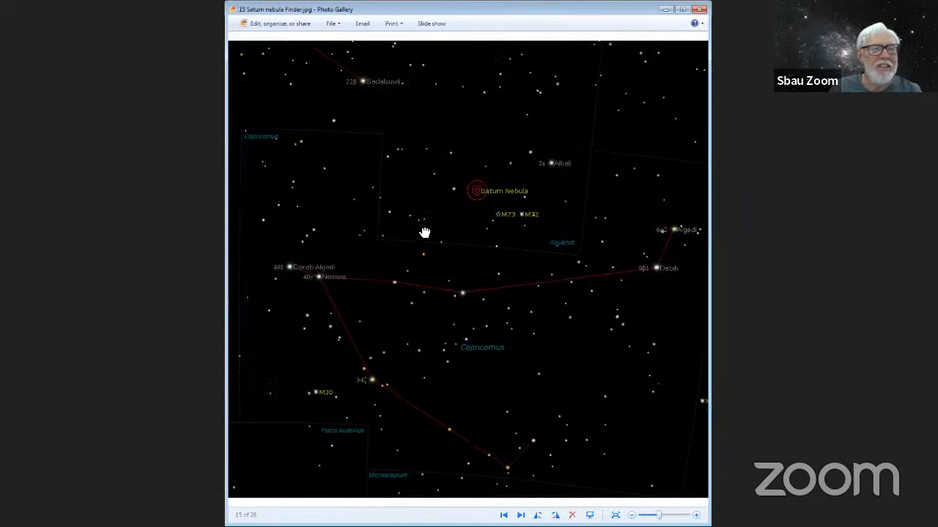
drag(425, 233, 369, 321)
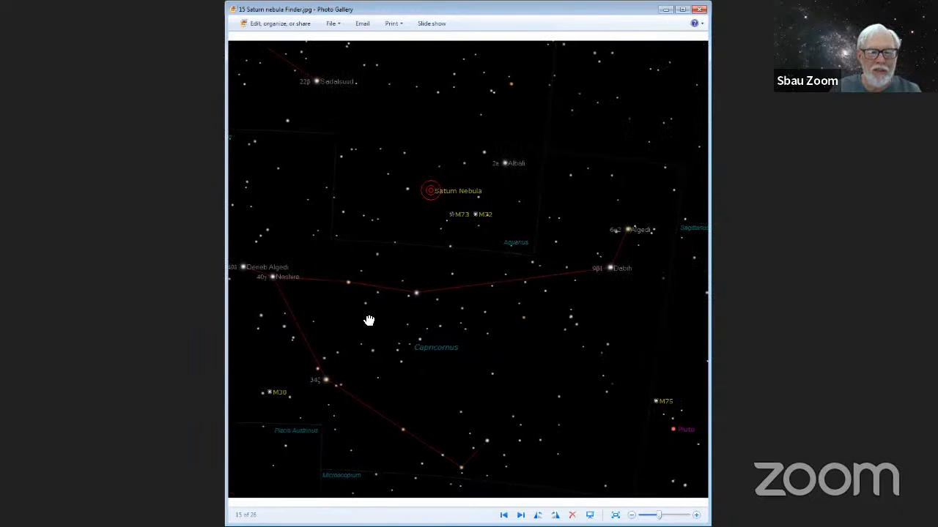
Advance to the Saturn Nebula NGC 7009 photograph
click(520, 515)
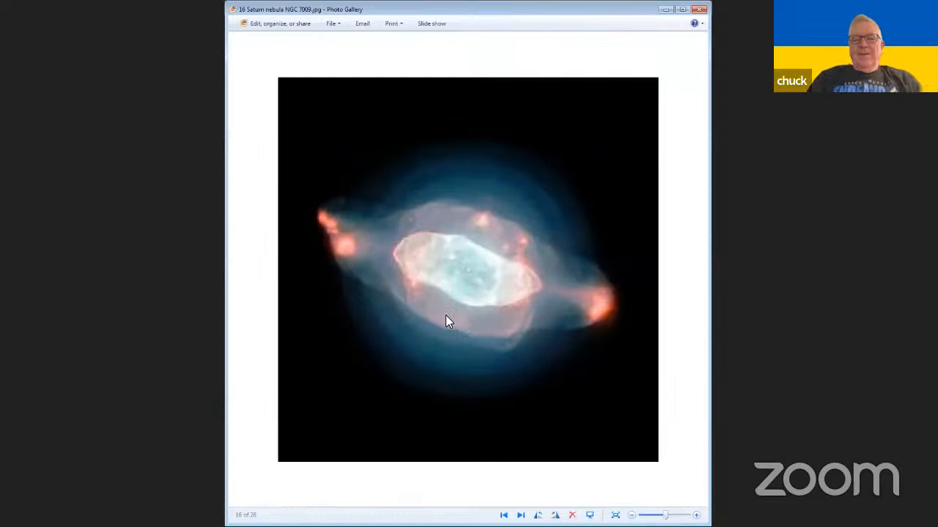
mouse_move(410, 307)
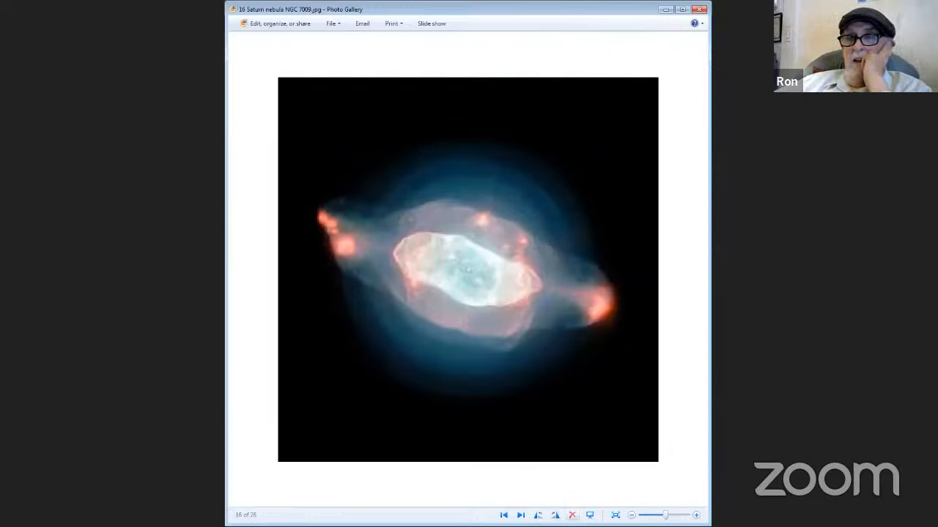
click(520, 515)
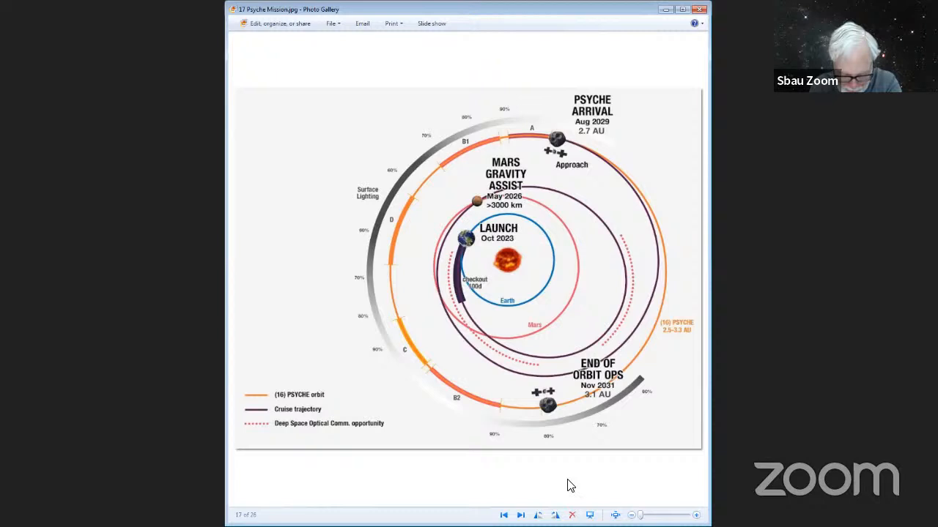
mouse_move(471, 246)
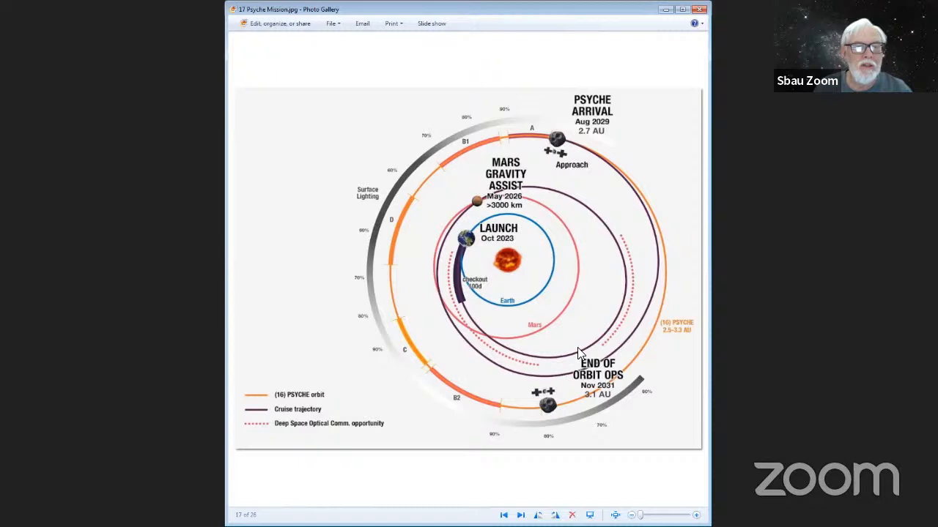
mouse_move(558, 223)
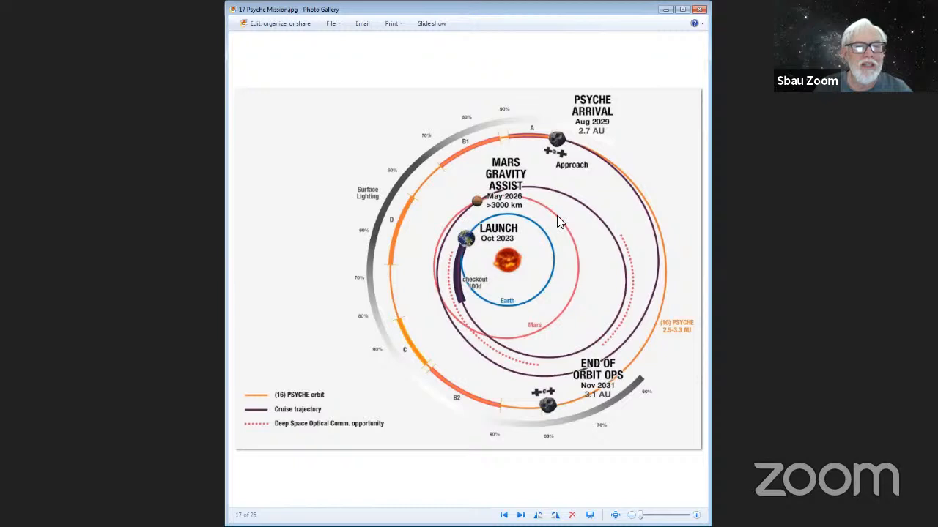
mouse_move(571, 375)
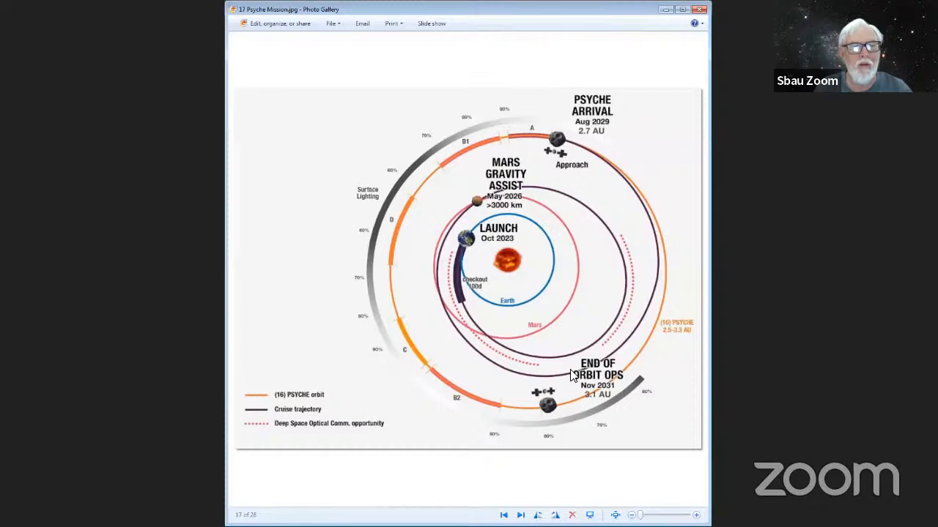
mouse_move(558, 151)
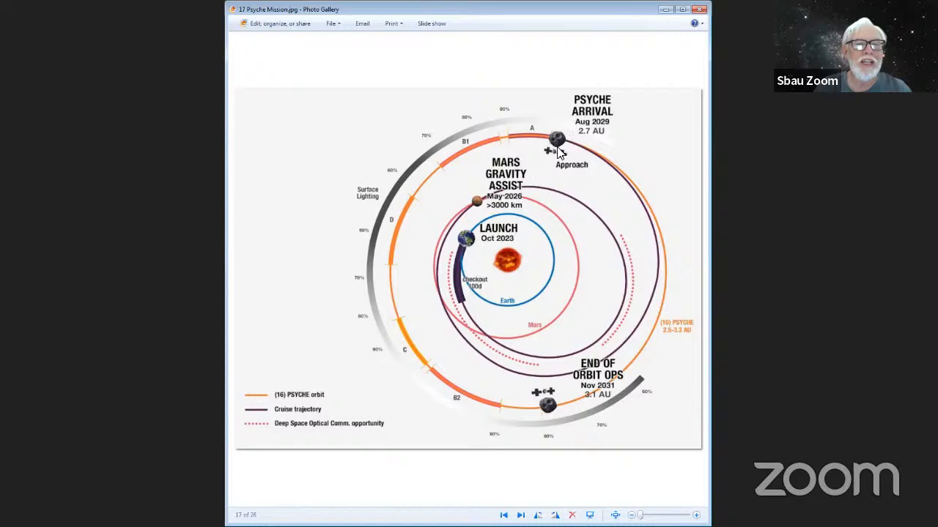
mouse_move(408, 358)
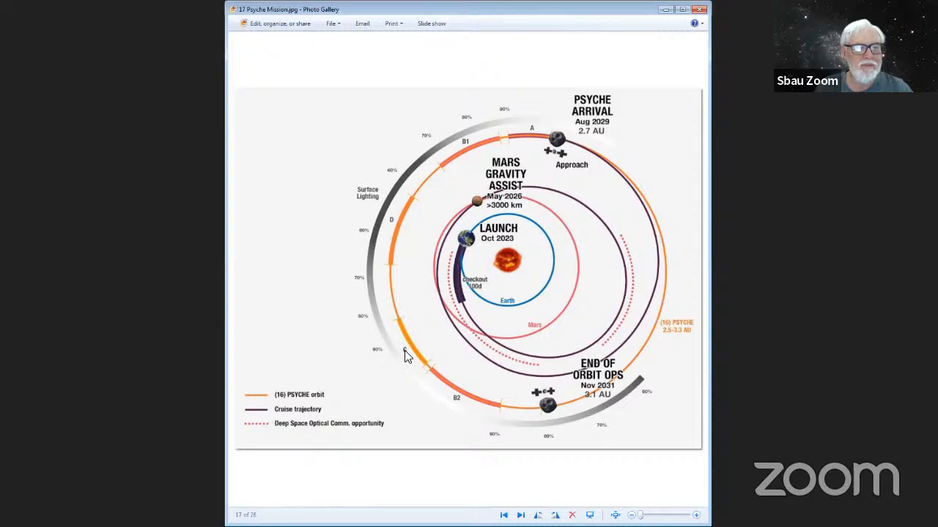
mouse_move(416, 376)
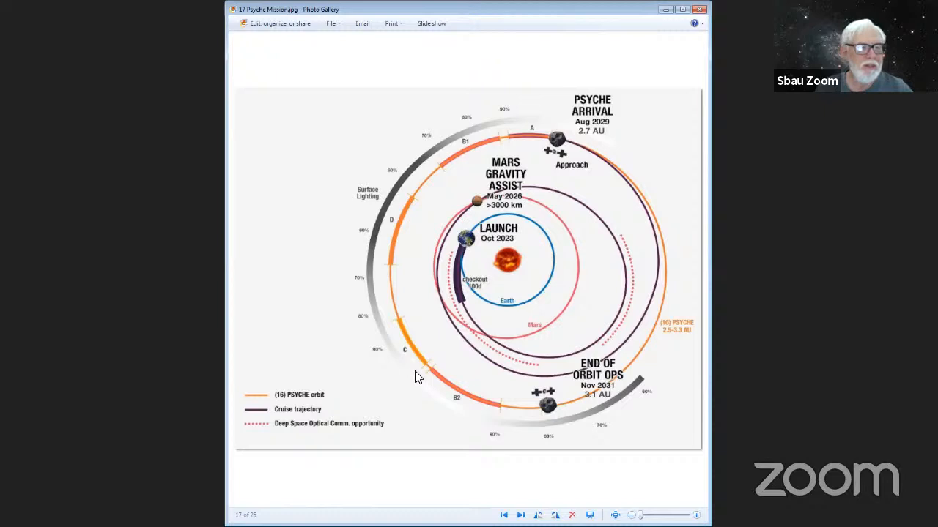
mouse_move(616, 182)
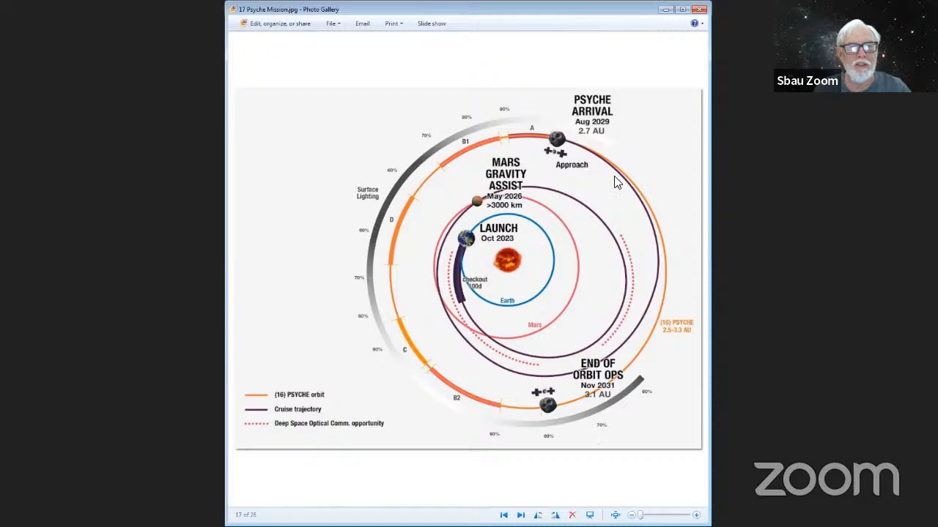
Advance to the artist's illustration of the Psyche spacecraft beside the metallic asteroid
click(520, 515)
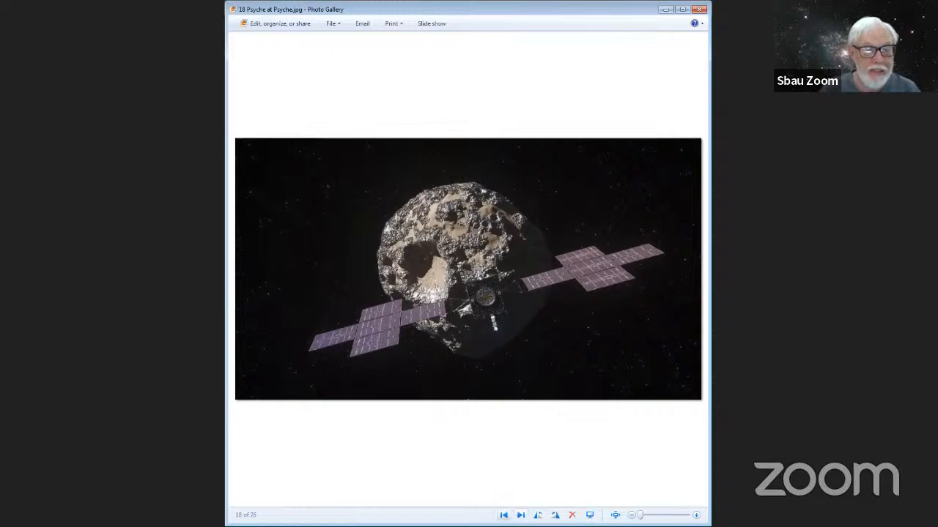
Advance to the 'Psyche Mission One of Six' slide on the asteroid's origins
click(521, 515)
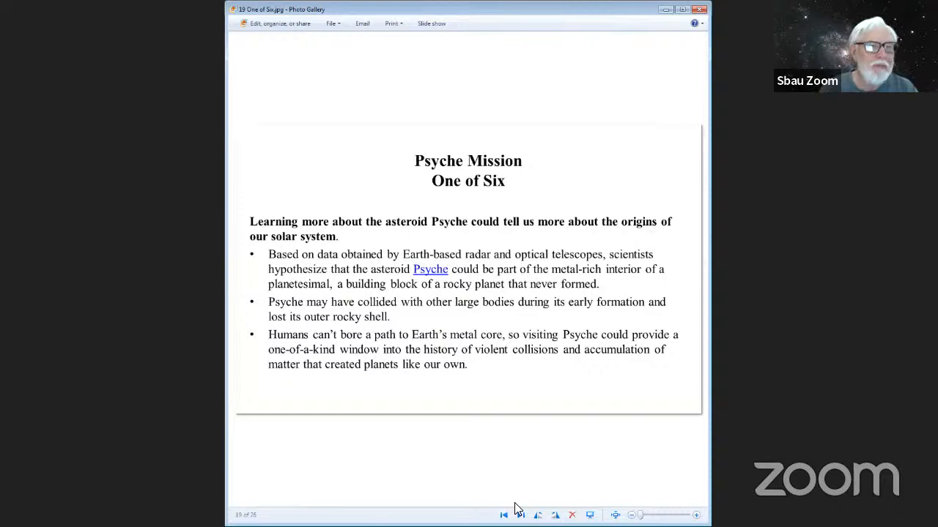
mouse_move(513, 510)
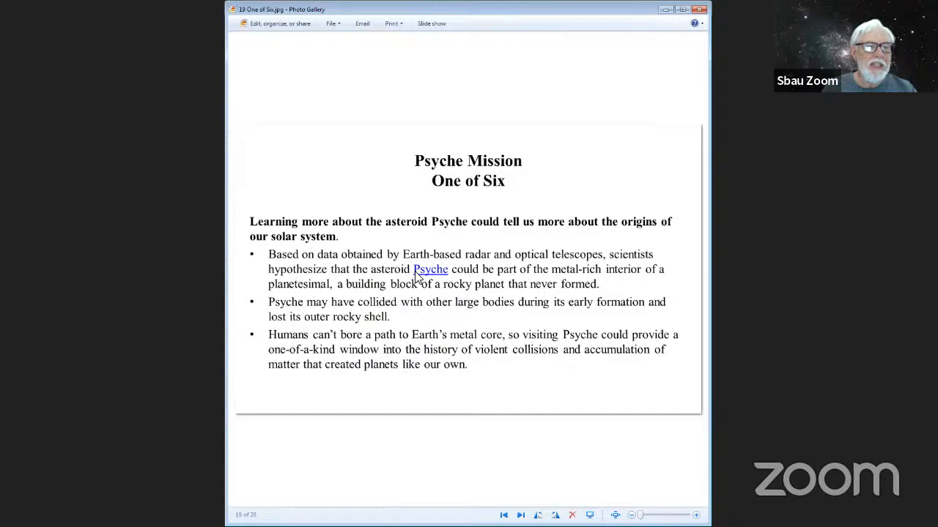
mouse_move(591, 115)
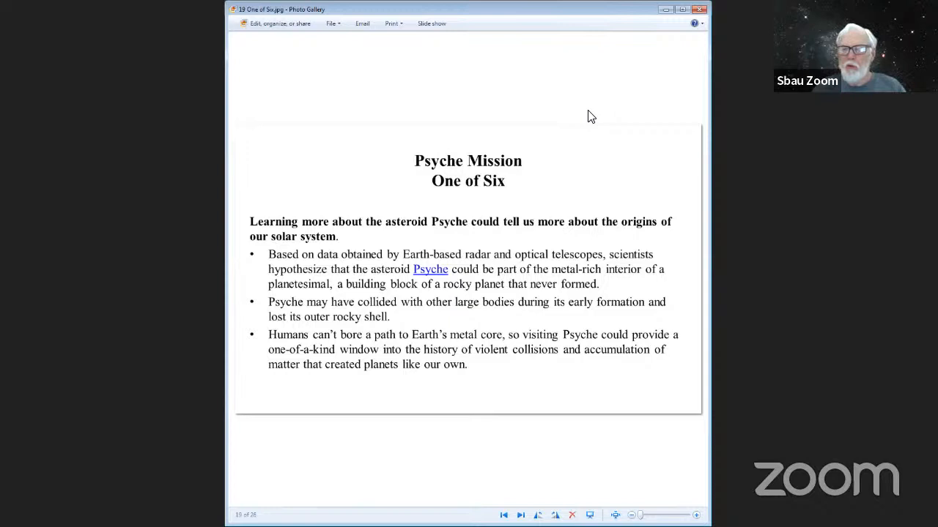
mouse_move(393, 232)
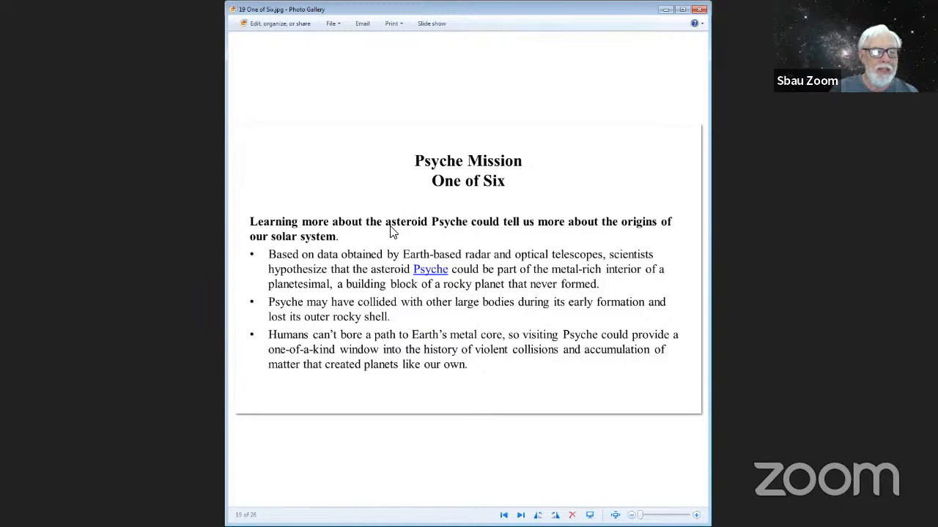
mouse_move(549, 388)
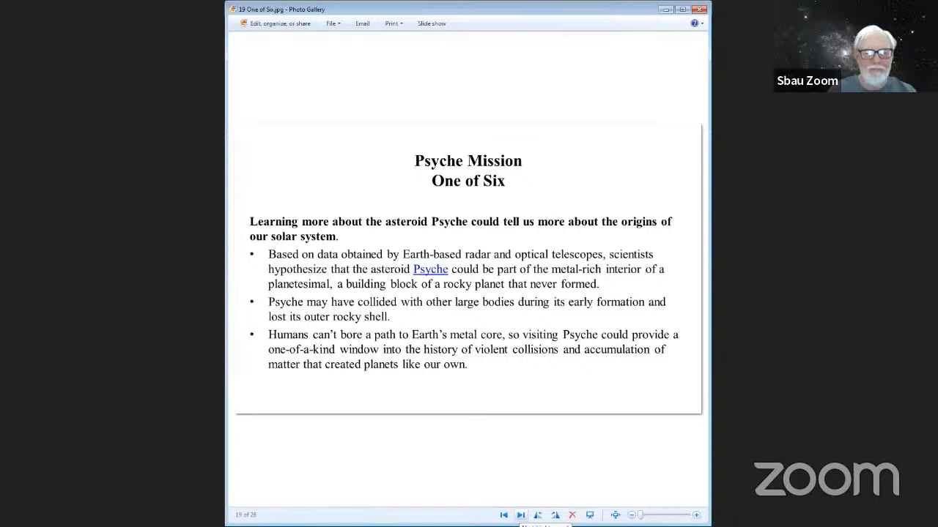
click(521, 516)
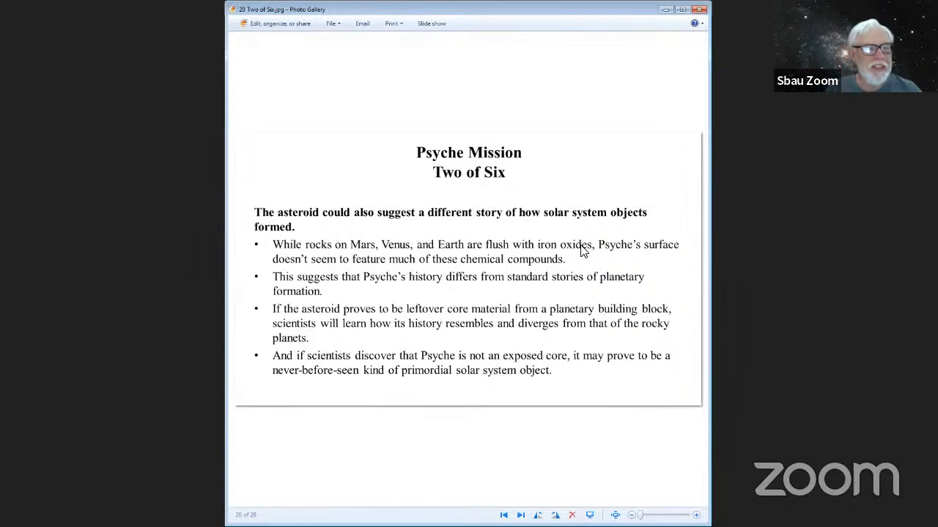
mouse_move(579, 351)
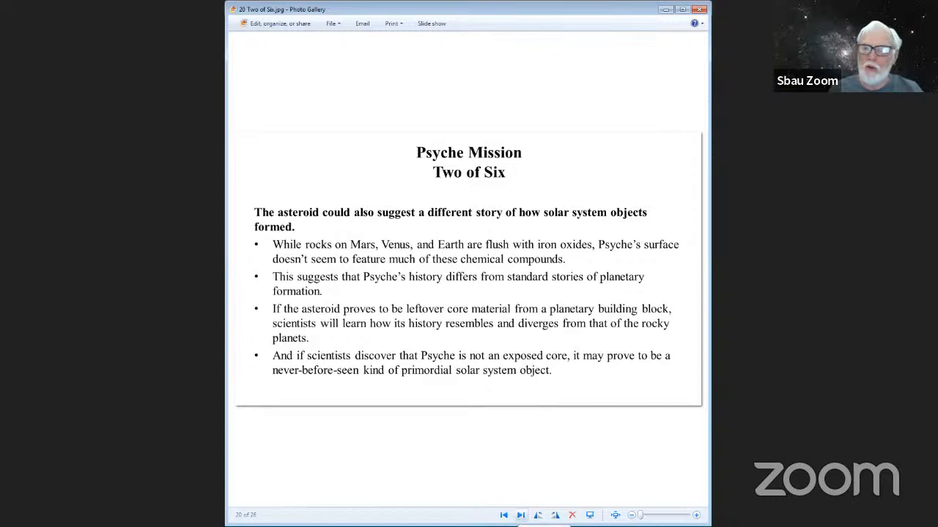
Advance to the 'Psyche Mission Three of Six' slide on the science instruments
click(521, 515)
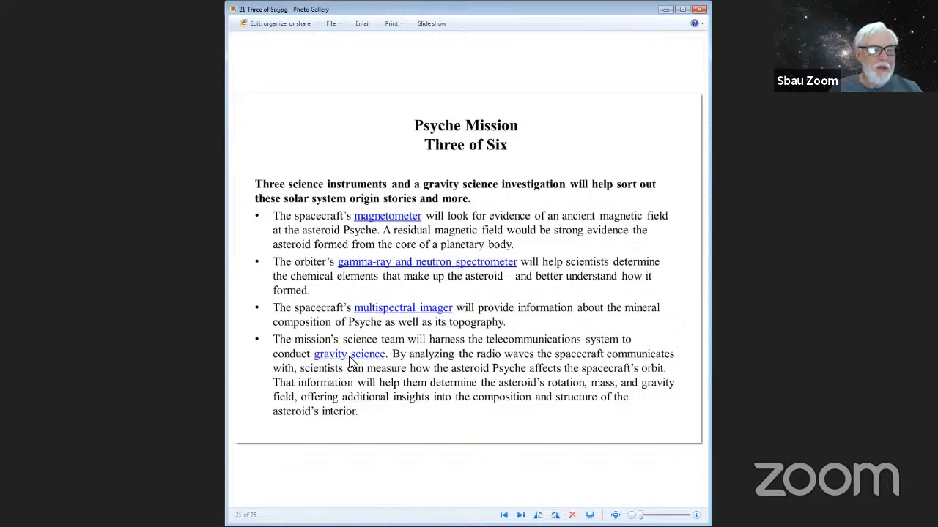
mouse_move(579, 398)
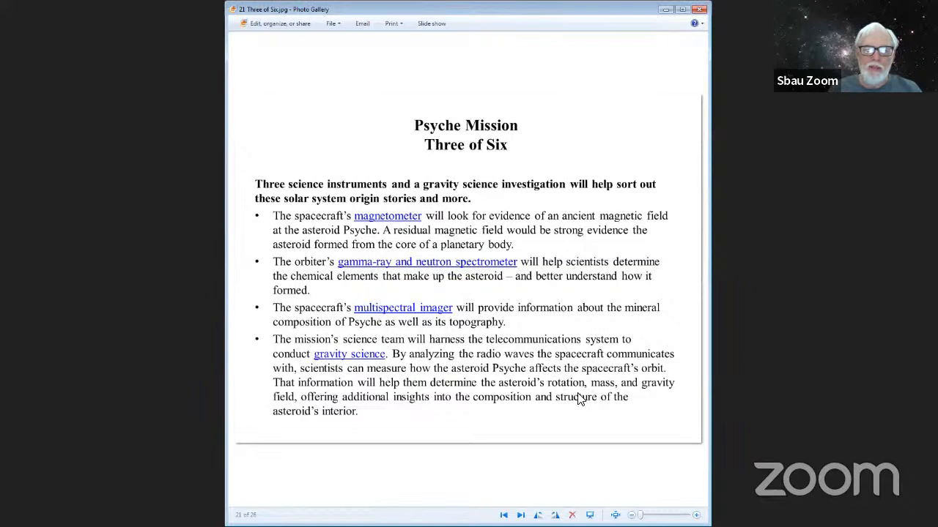
Advance through 'Four of Six' on propulsion to 'Five of Six' on mission collaboration
click(522, 516)
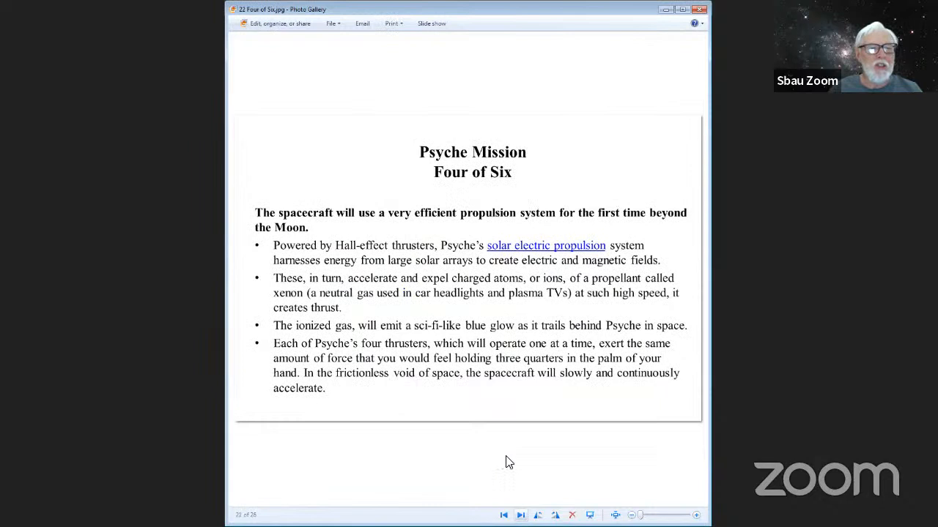
mouse_move(527, 216)
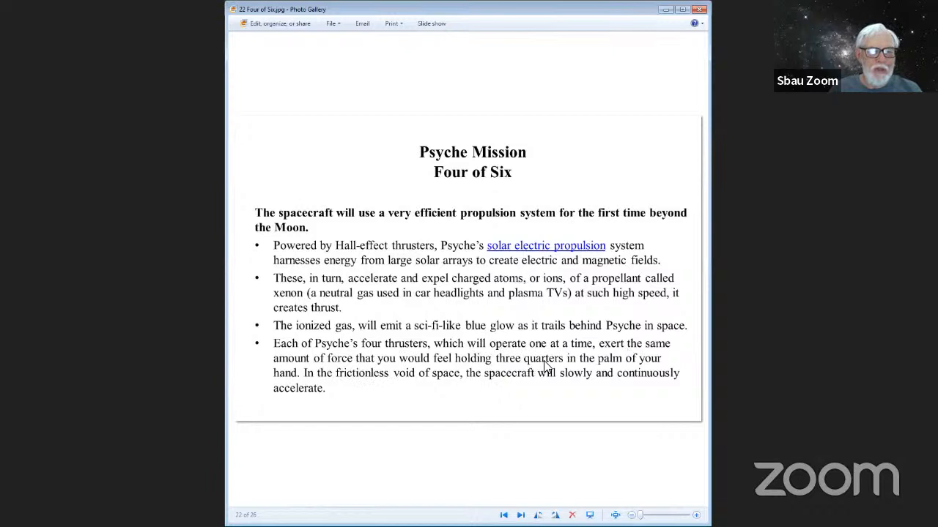
mouse_move(501, 408)
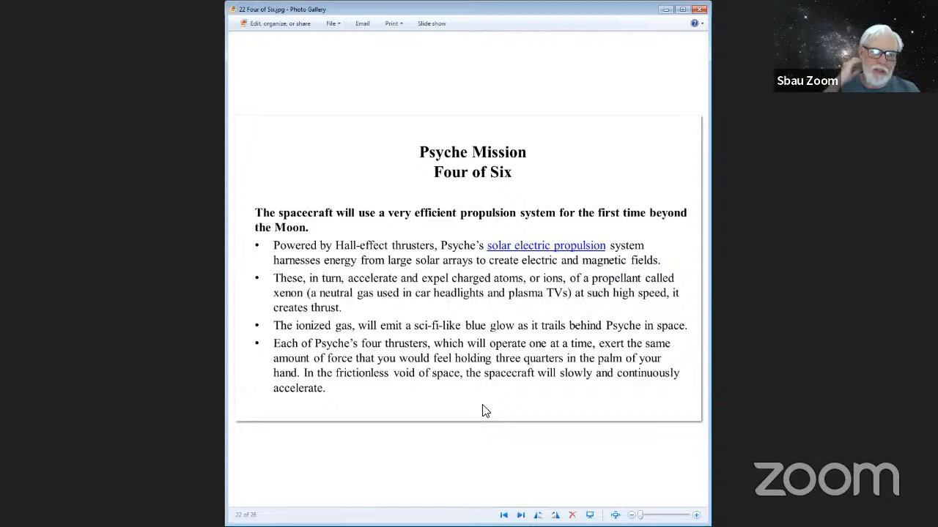
mouse_move(439, 250)
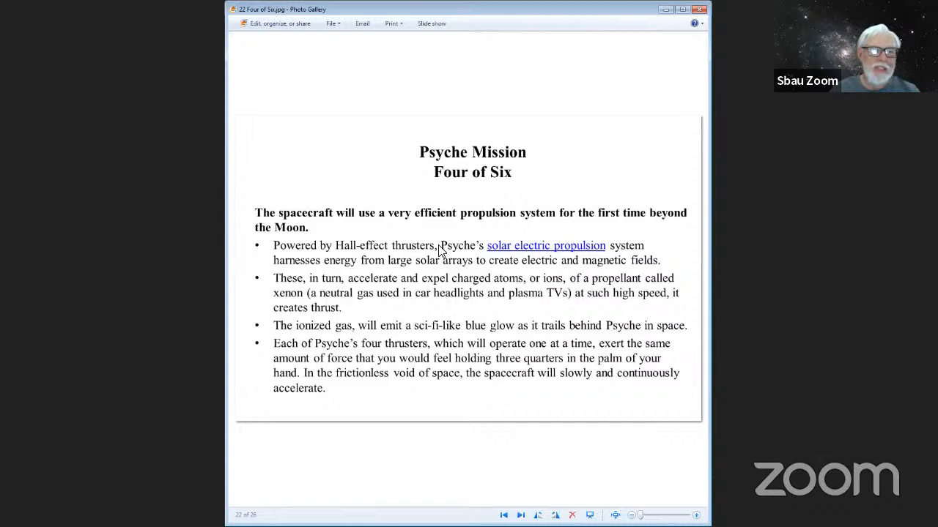
mouse_move(449, 419)
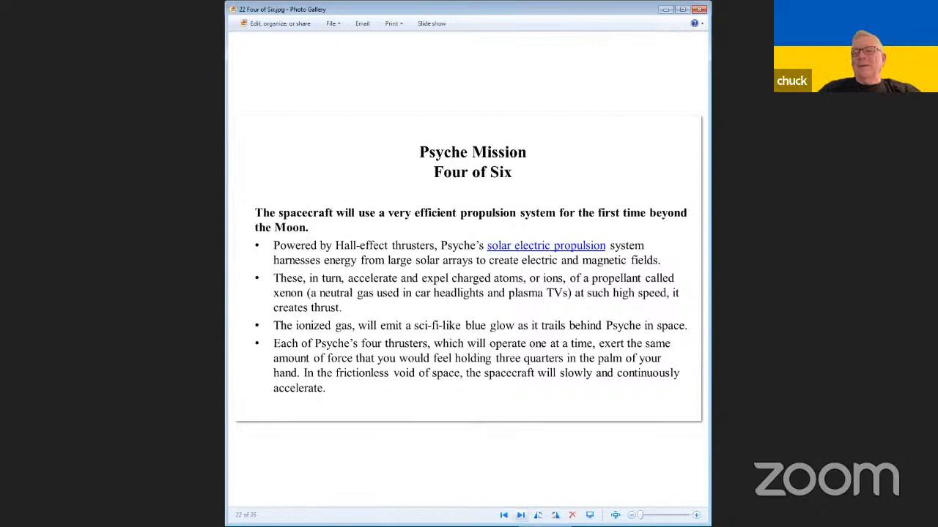
click(504, 516)
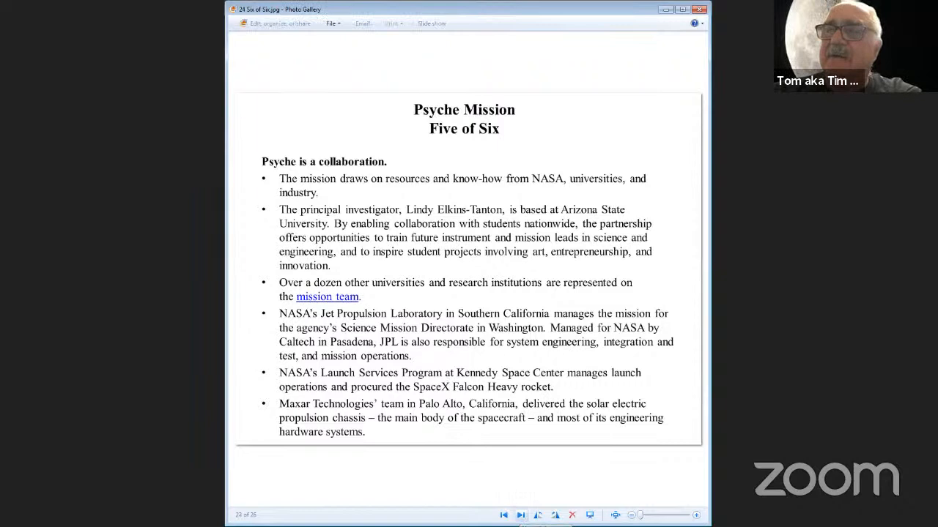
Advance to the final 'Psyche Mission Six of Six' slide on public engagement
click(521, 515)
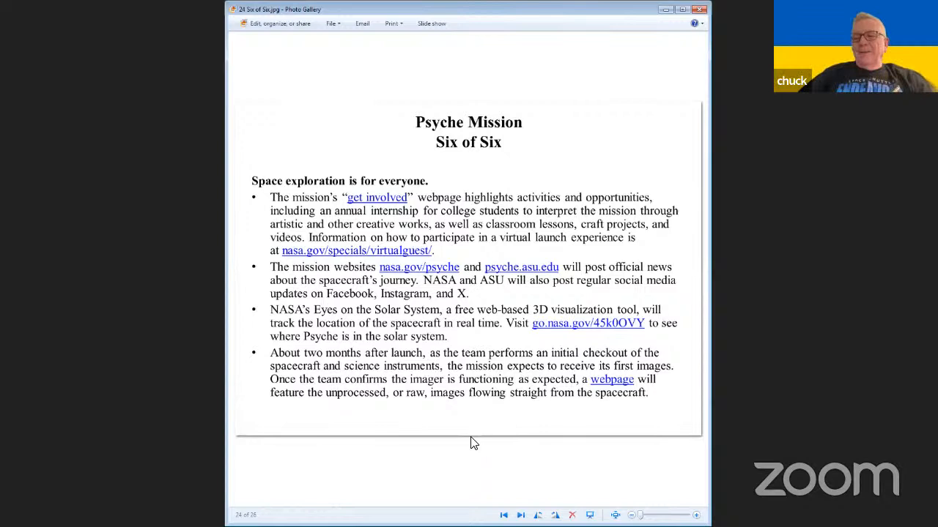
mouse_move(430, 424)
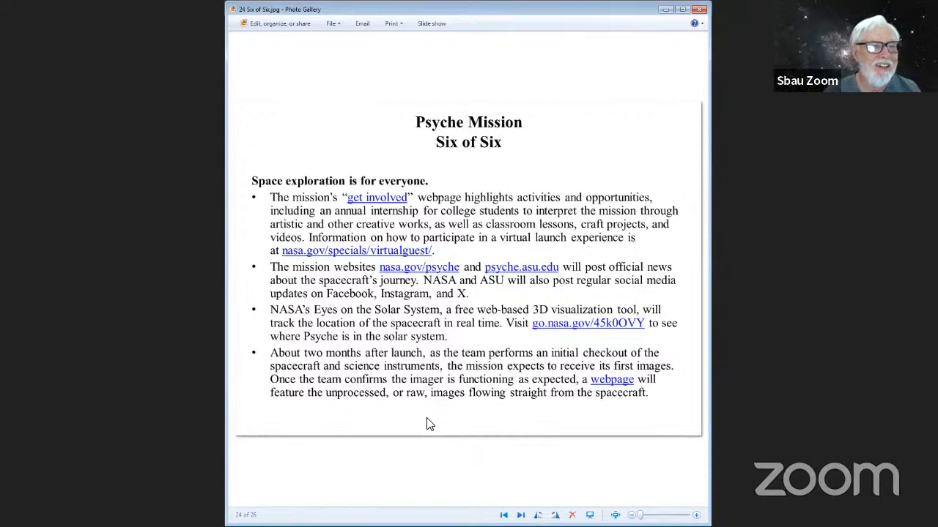